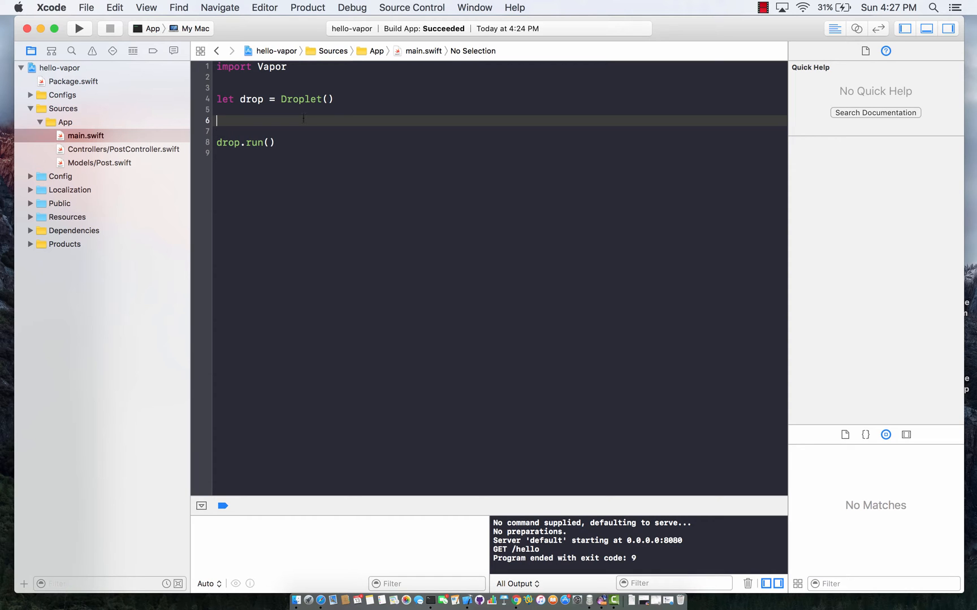
- Add a drop.get("hello") route in main.swift whose closure returns "hello world"
type("drop.get(handler: (Request) throws -> ResponseRepresentable")
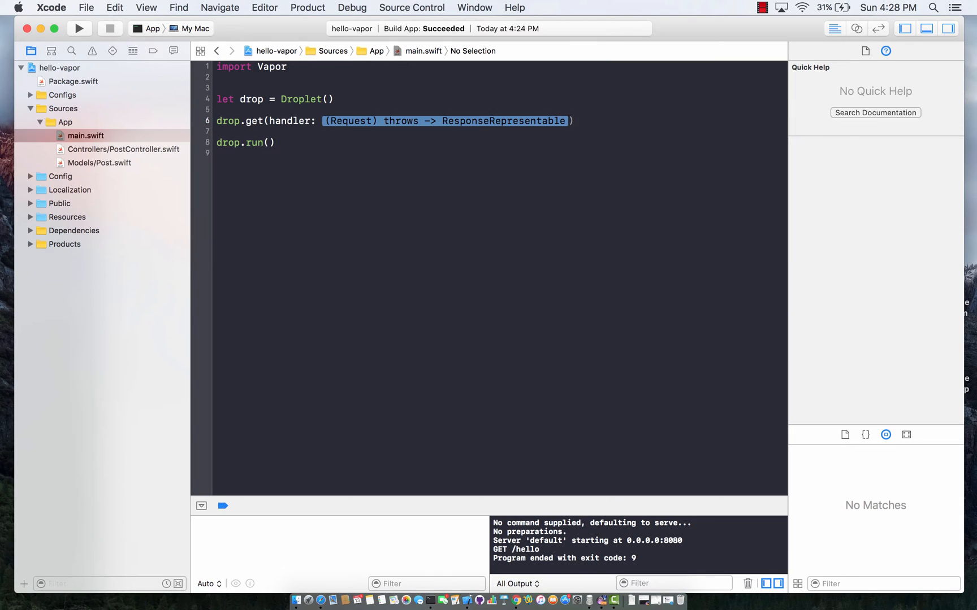
type("\")")
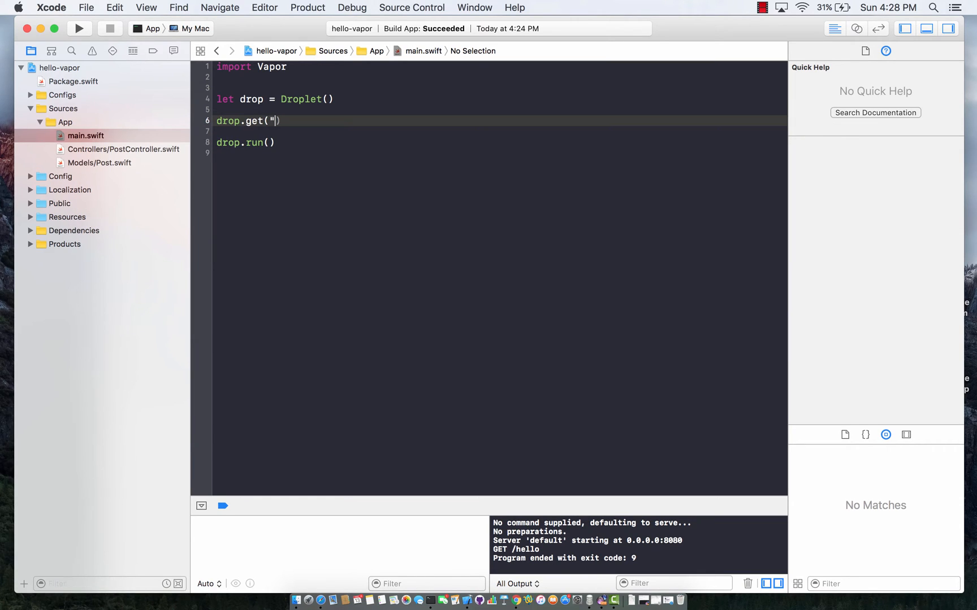
type("hello")
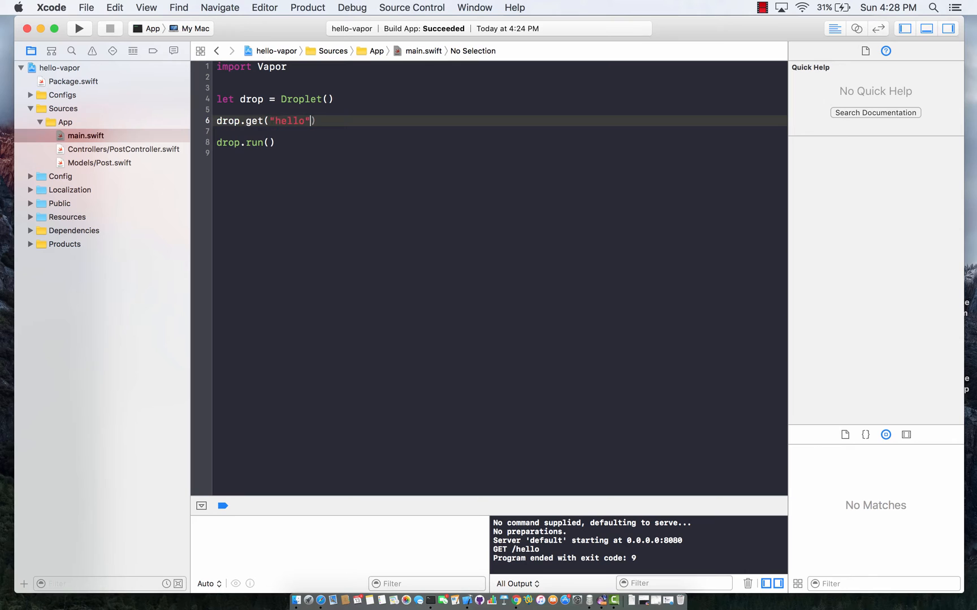
type("{")
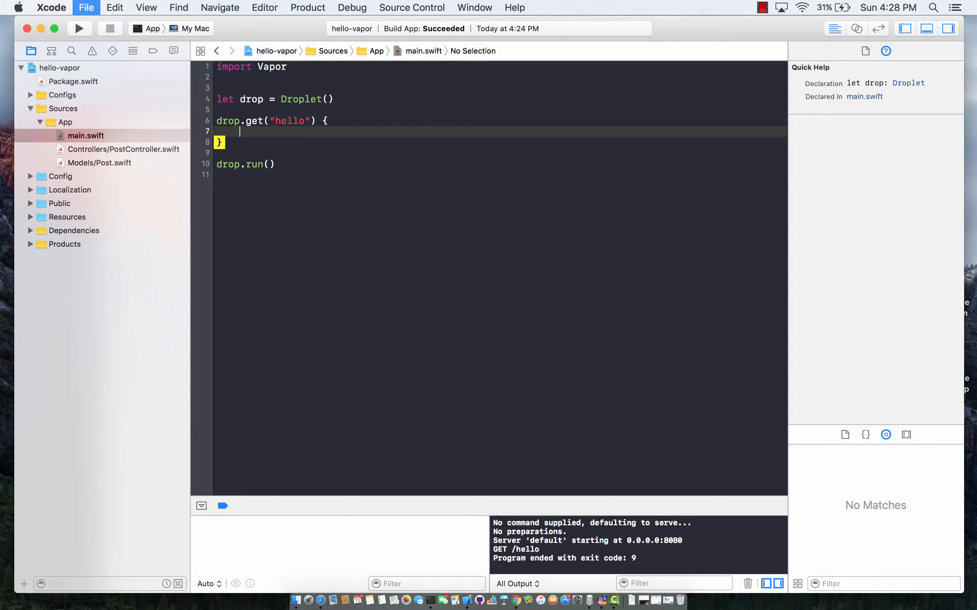
type("requ")
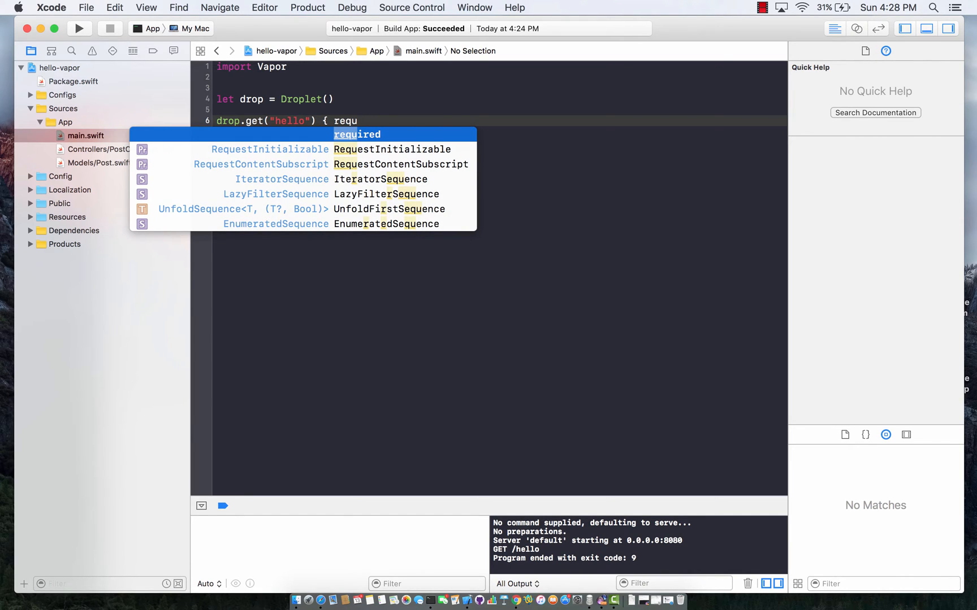
type("est in")
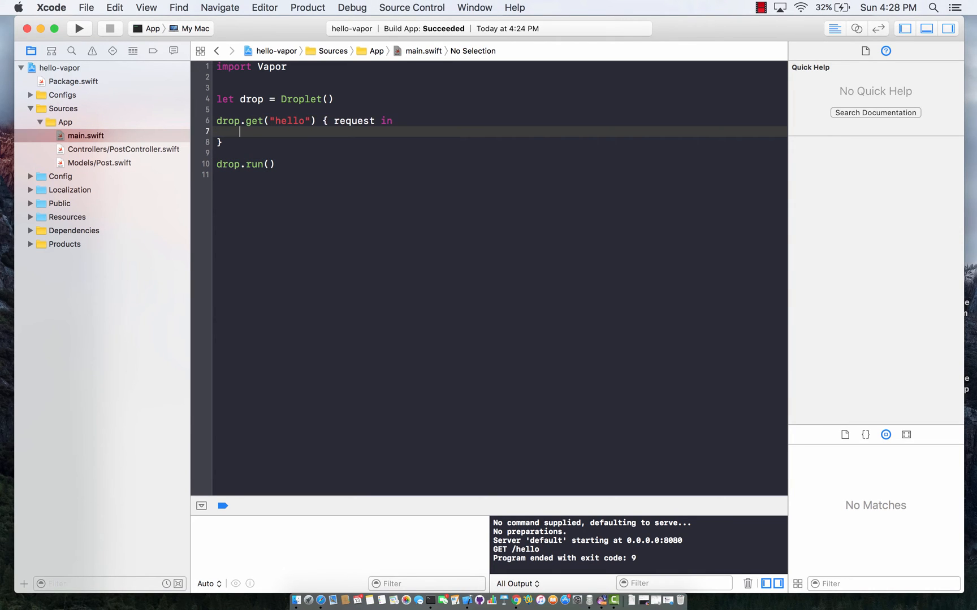
type("return \"hello \"")
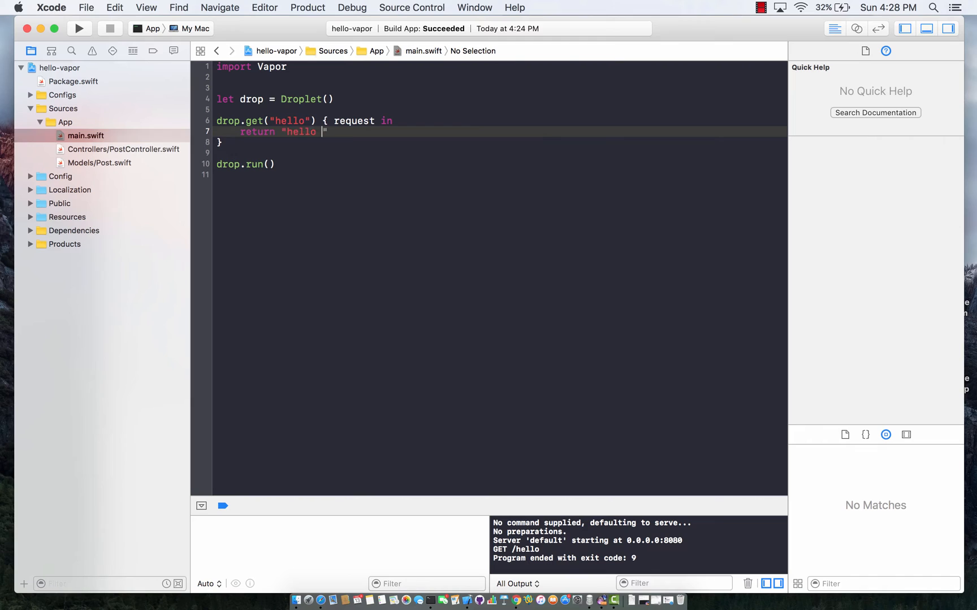
type("world")
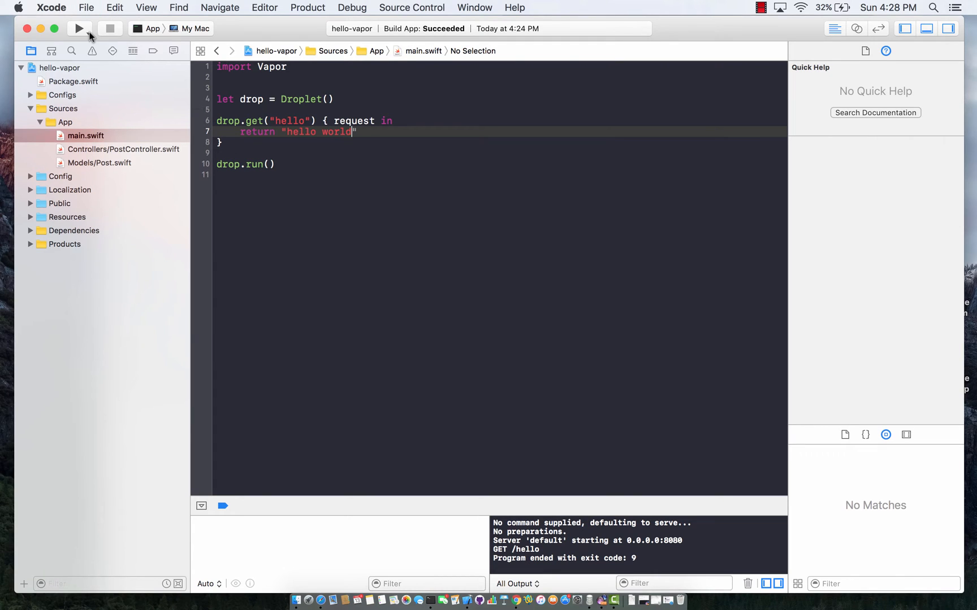
- Build and run the App scheme so the server starts on 0.0.0.0:8080
left_click(79, 28)
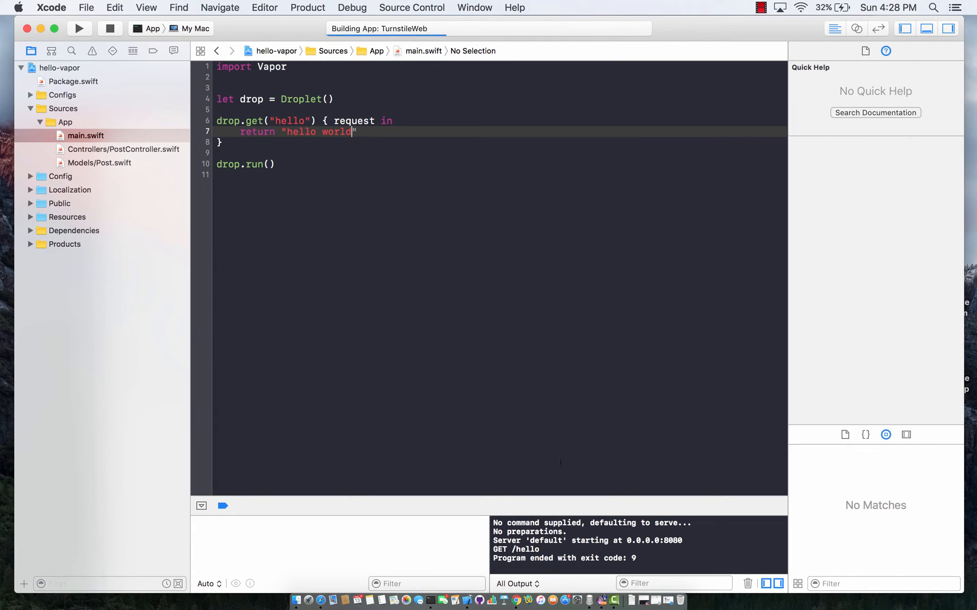
left_click(79, 28)
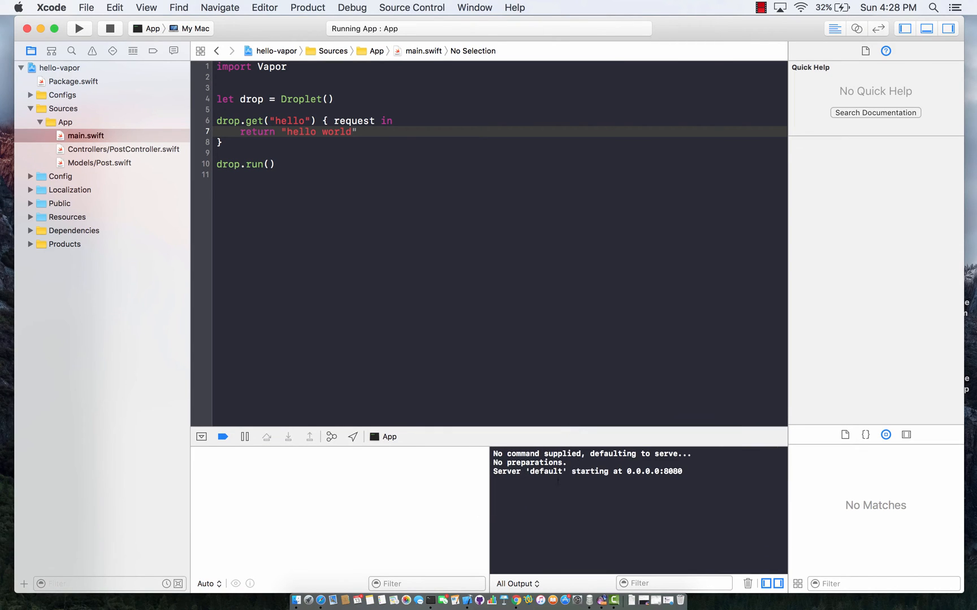
mouse_move(515, 601)
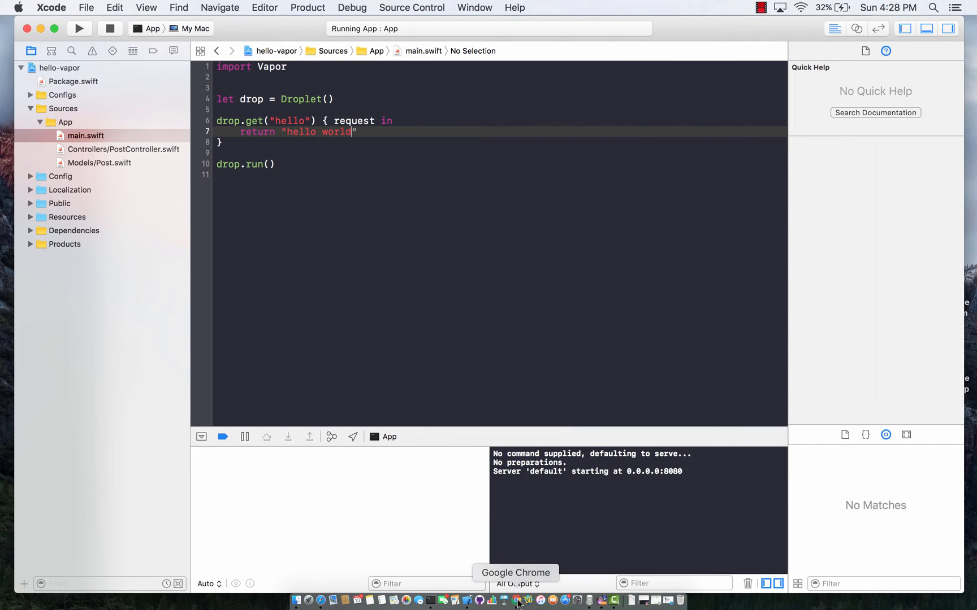
- Confirm in Chrome that localhost:8080/hello shows "hello world"
left_click(516, 599)
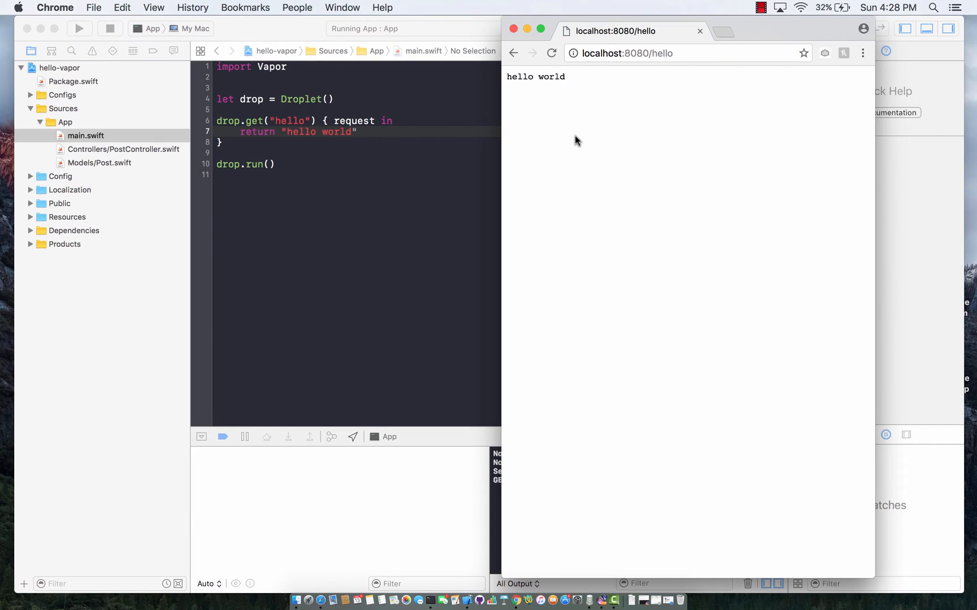
mouse_move(590, 79)
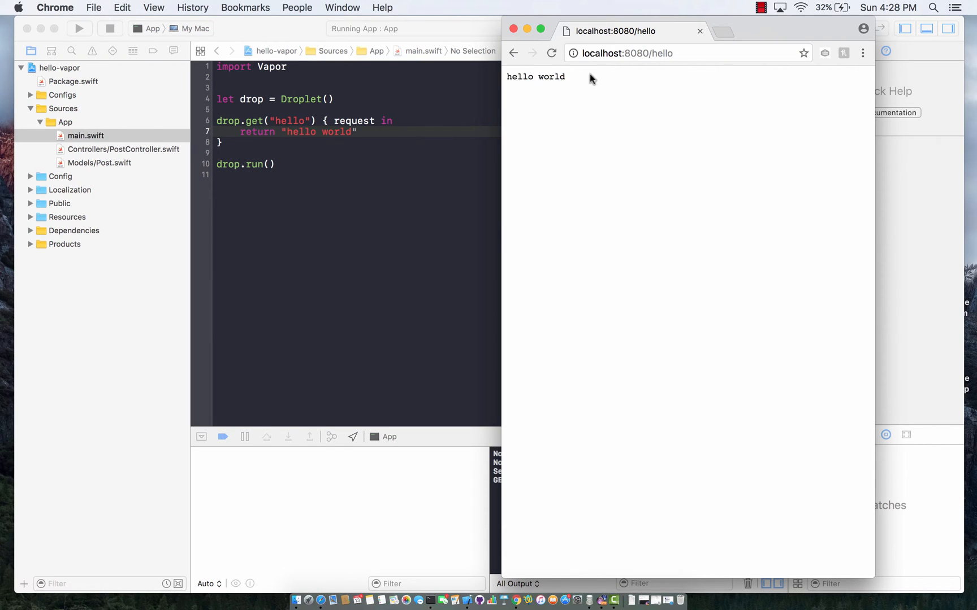
mouse_move(567, 81)
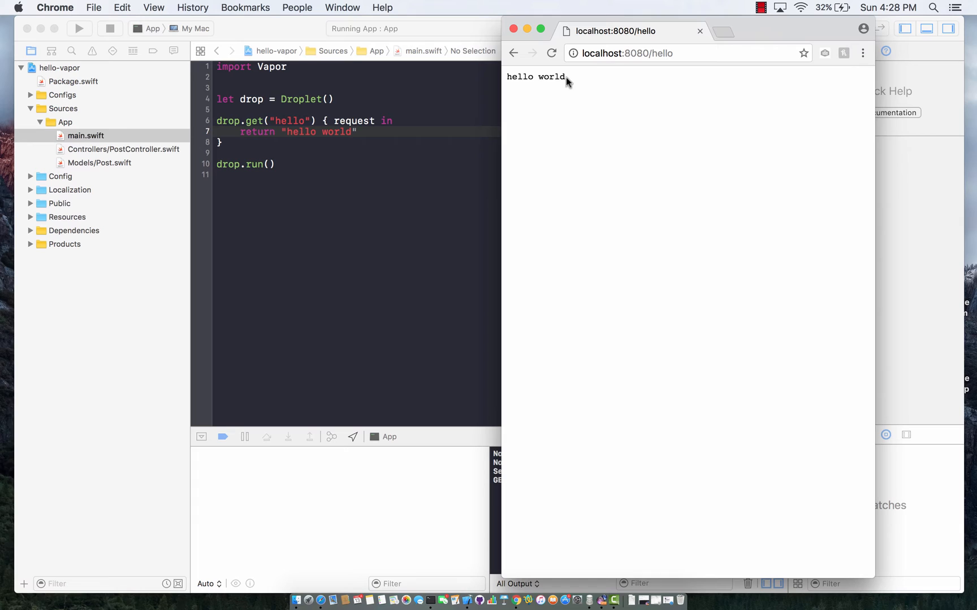
mouse_move(571, 81)
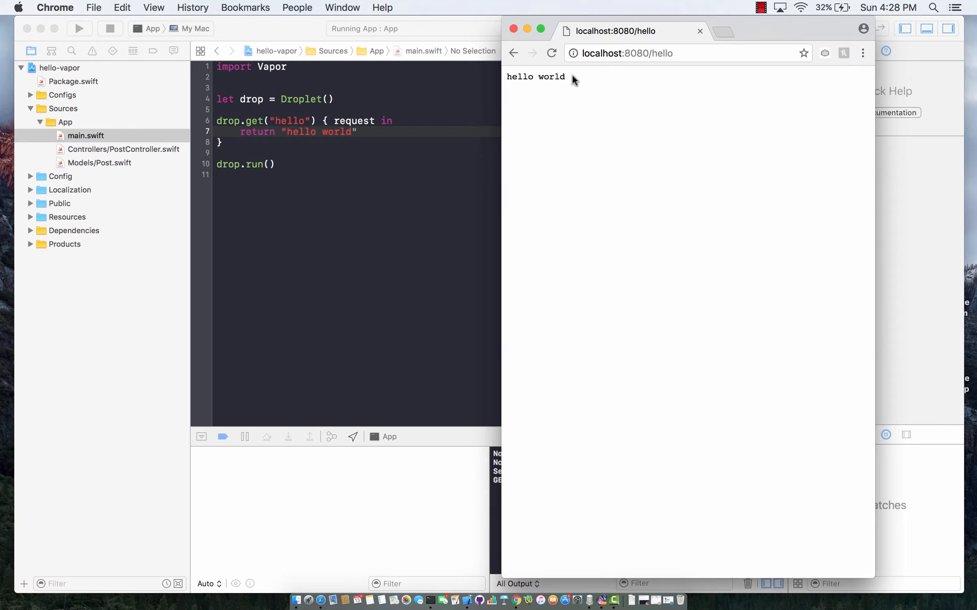
mouse_move(568, 80)
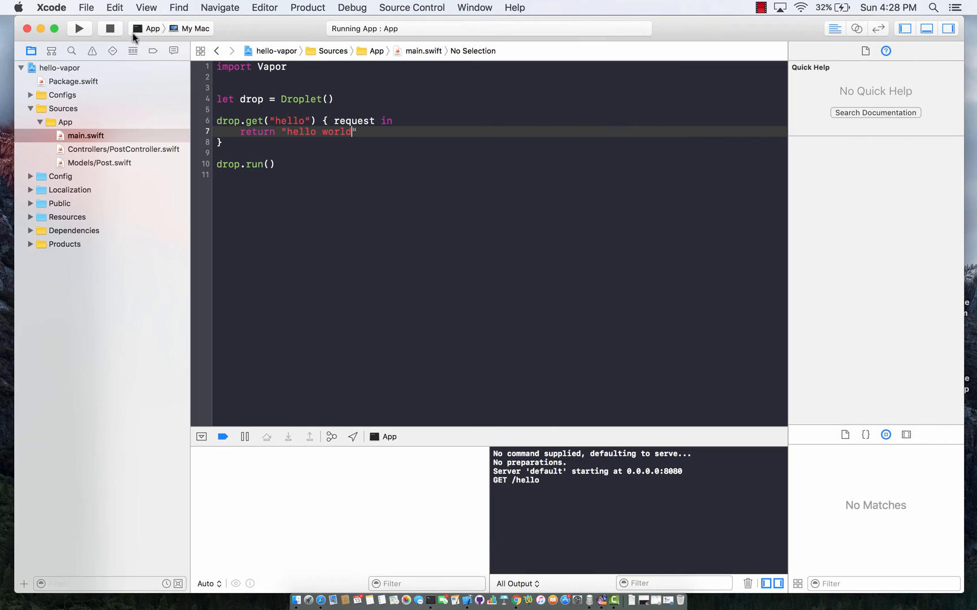
- Stop the server, make /hello return try JSON with message "hello world", and rebuild
left_click(110, 28)
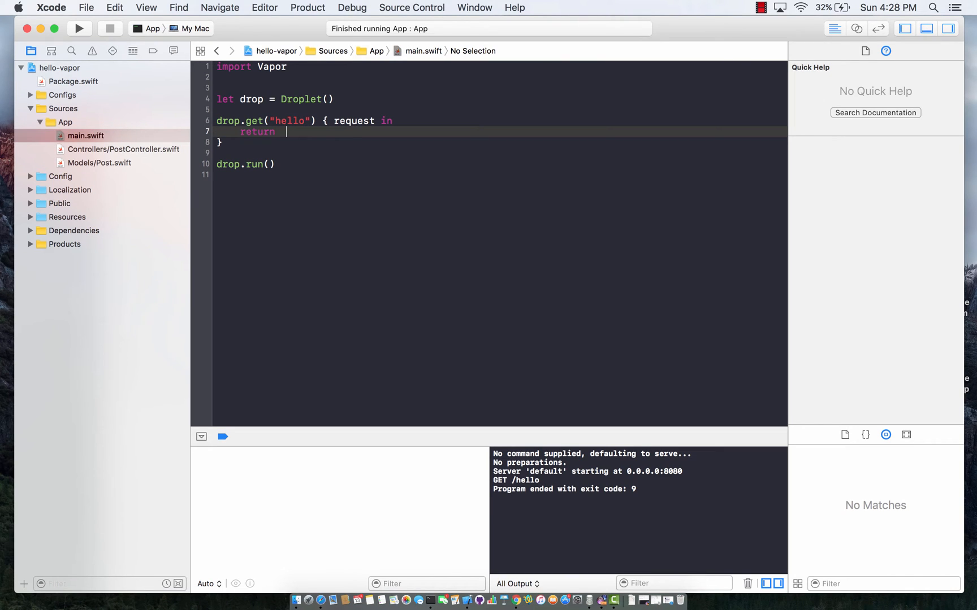
type("JSOn(node )")
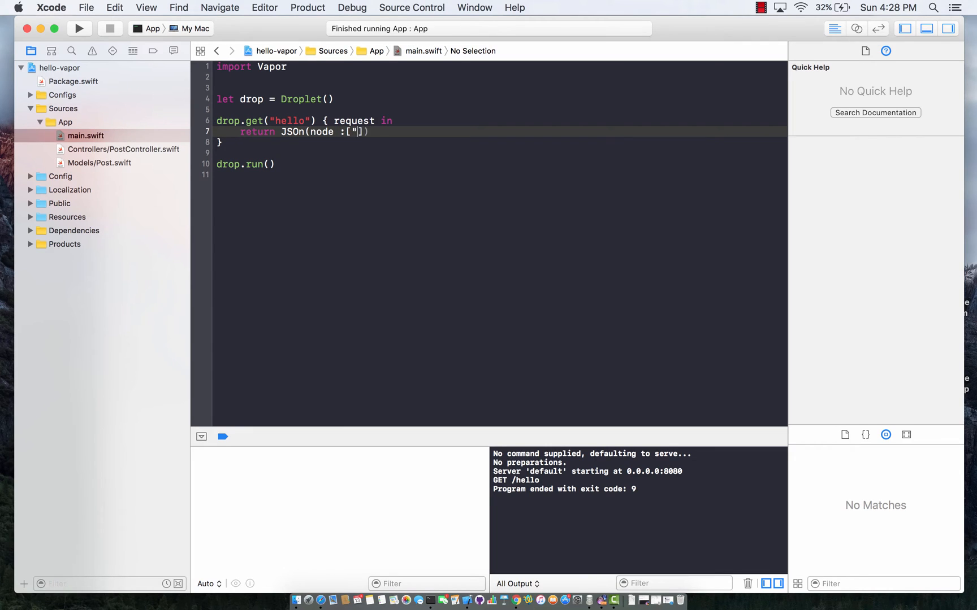
type("message\"")
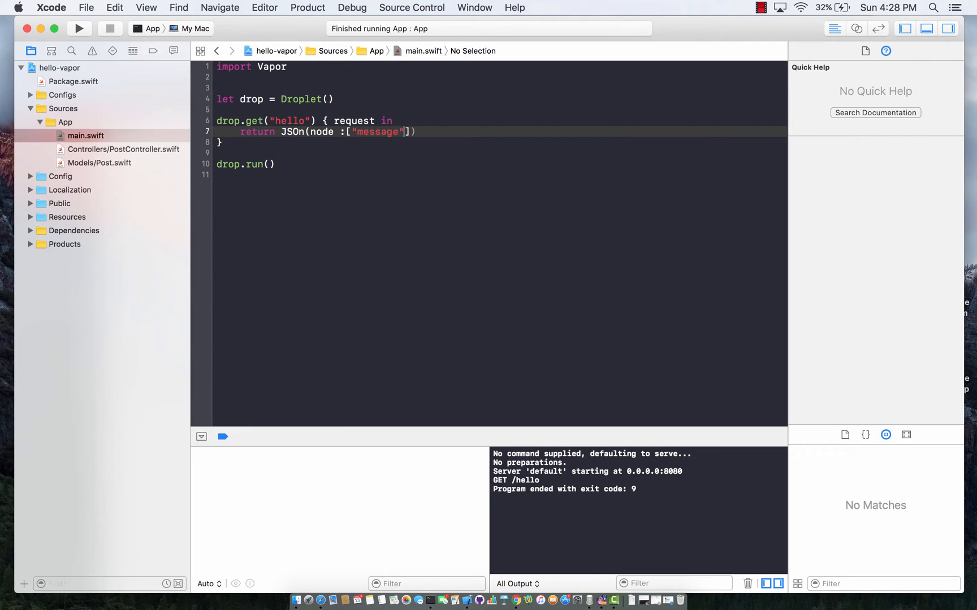
type(":\"hello world")
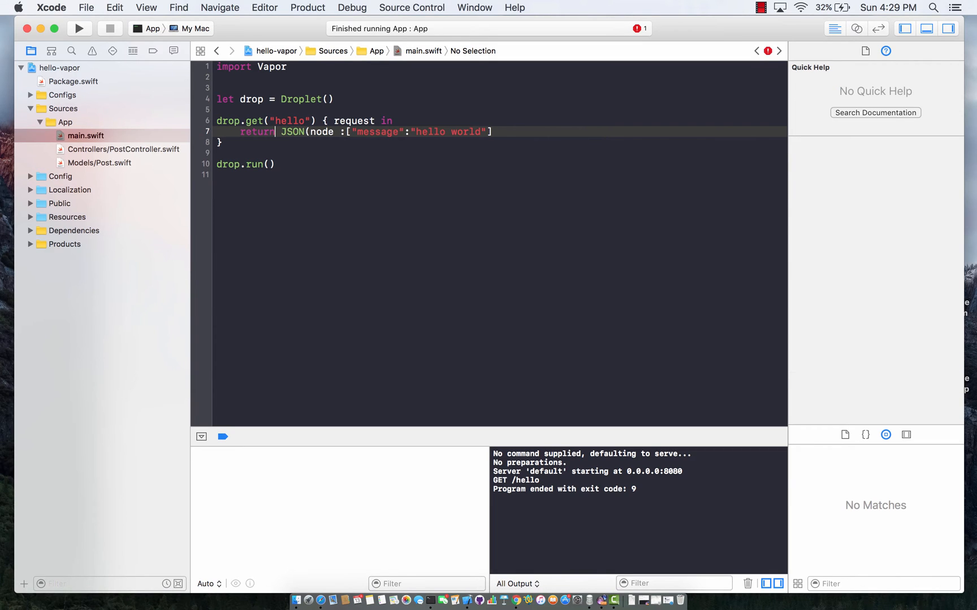
type("try")
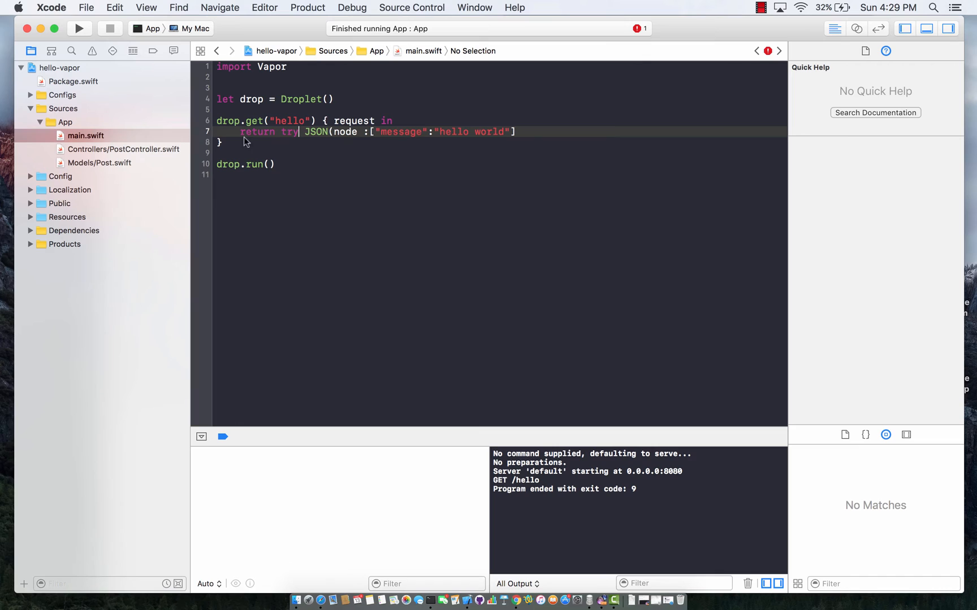
left_click(79, 28)
type(")")
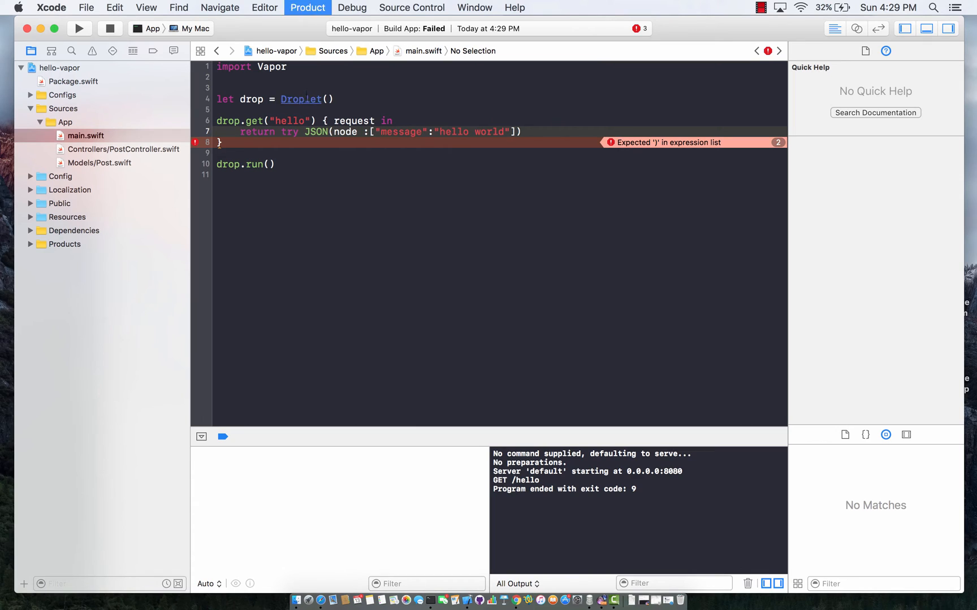
left_click(307, 8)
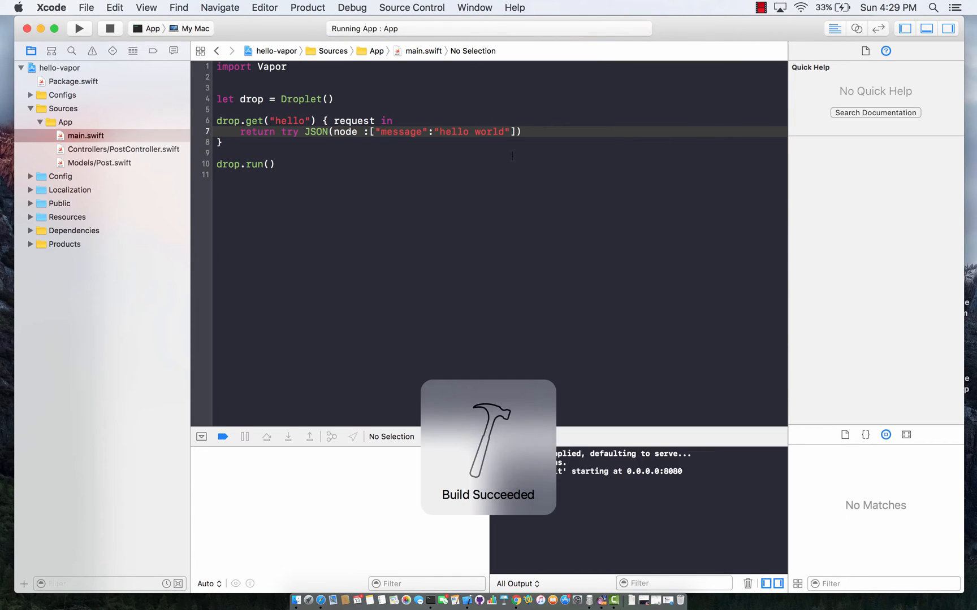
mouse_move(514, 599)
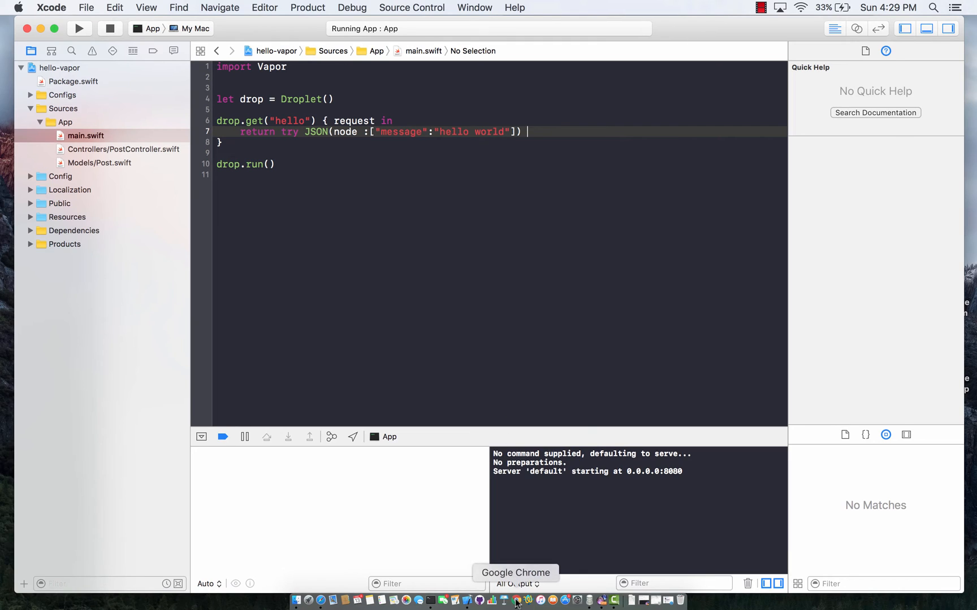
- Confirm in Chrome that localhost:8080/hello returns {"message":"hello world"}
left_click(516, 599)
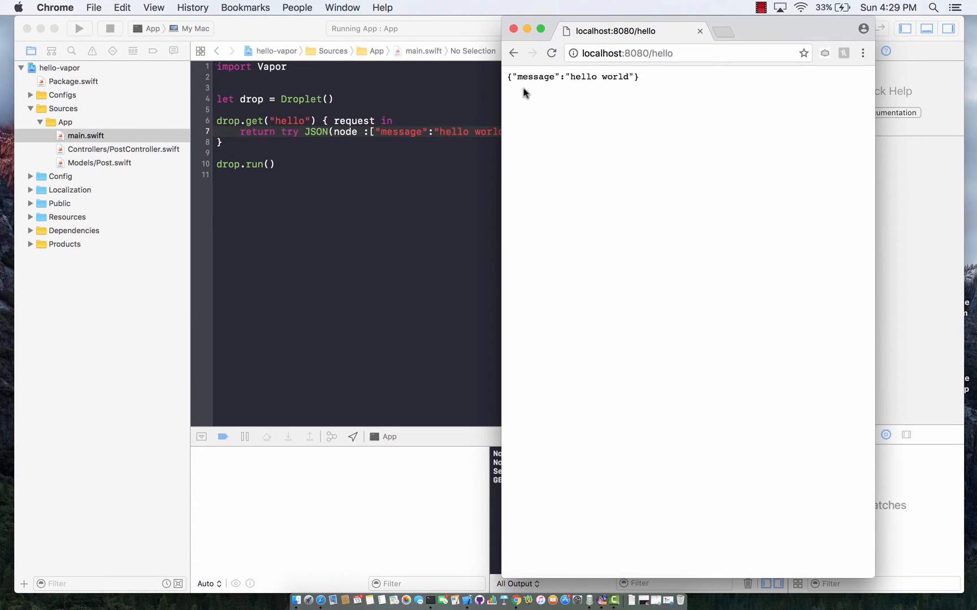
mouse_move(660, 84)
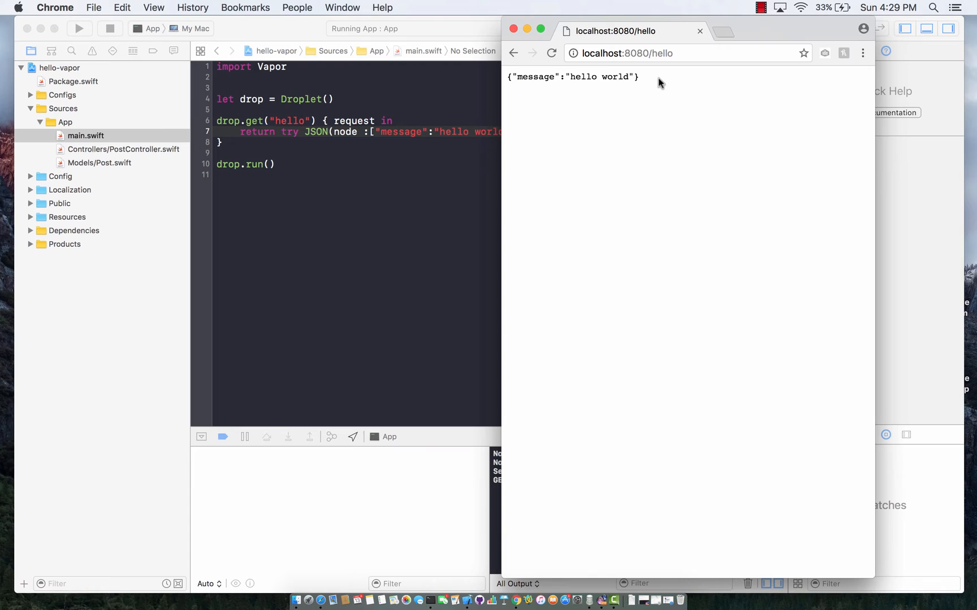
mouse_move(651, 81)
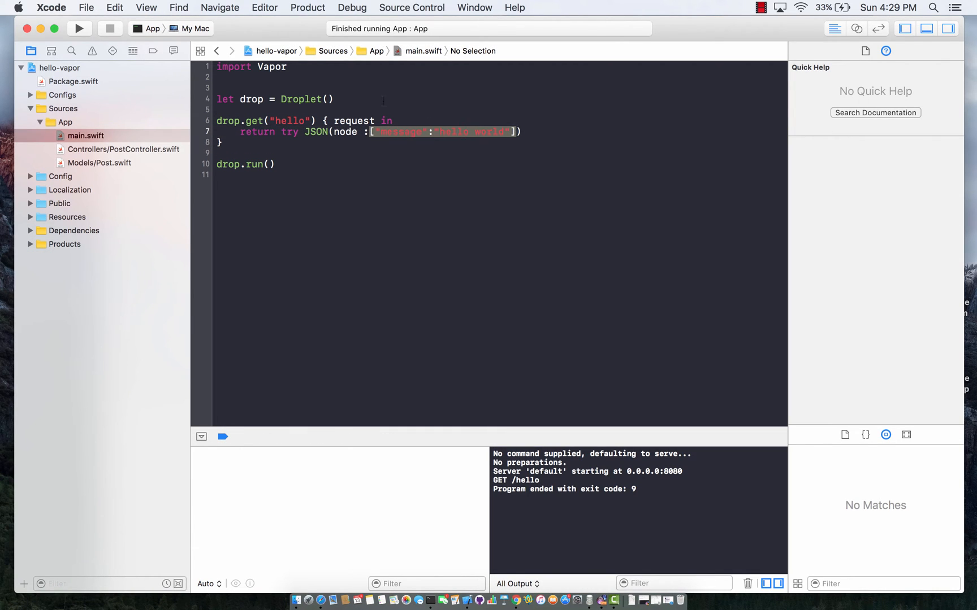
- Declare a Message struct with String title and description properties below import Vapor
type("c")
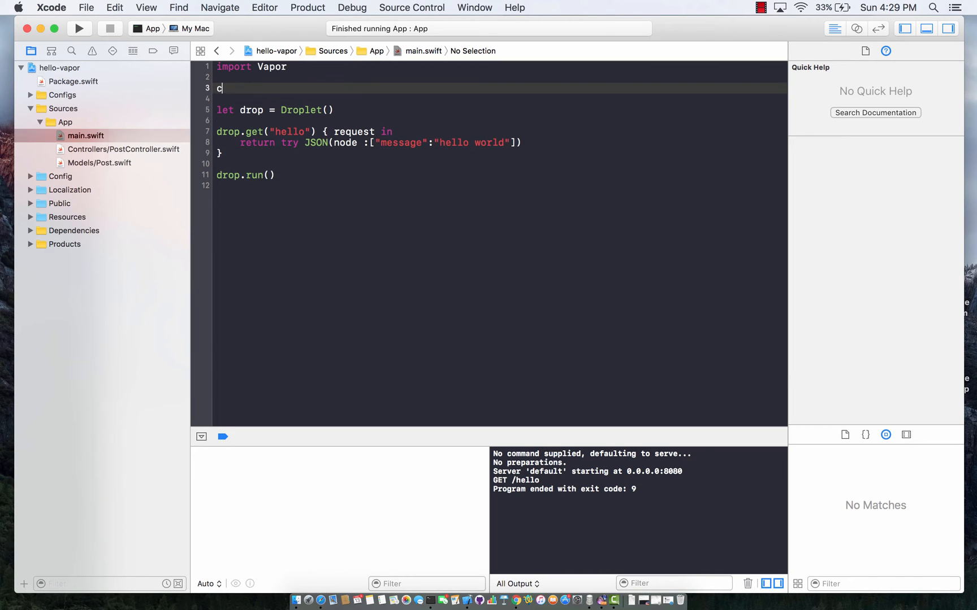
type("lass Messge {")
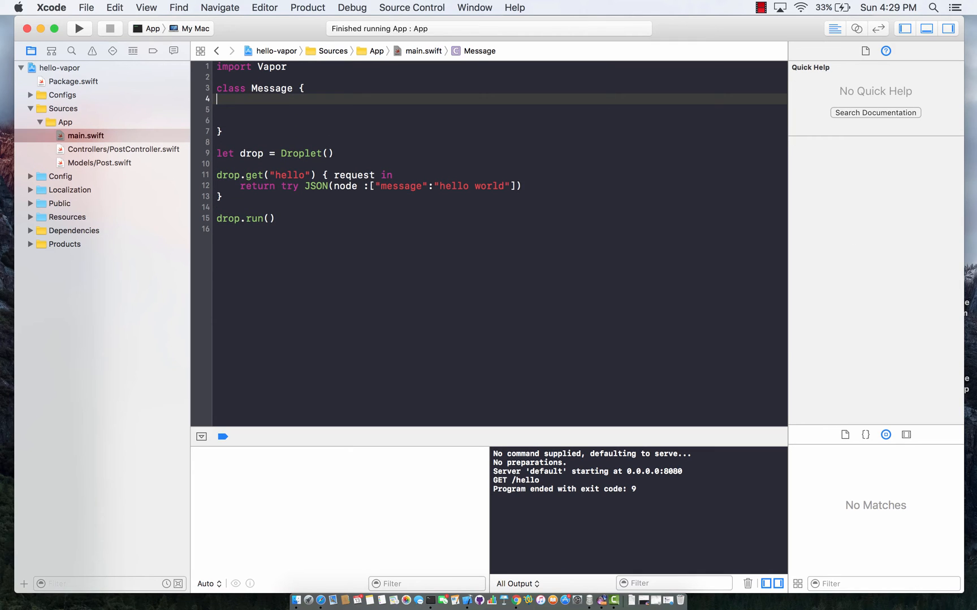
type("struc")
left_click(500, 109)
type("var")
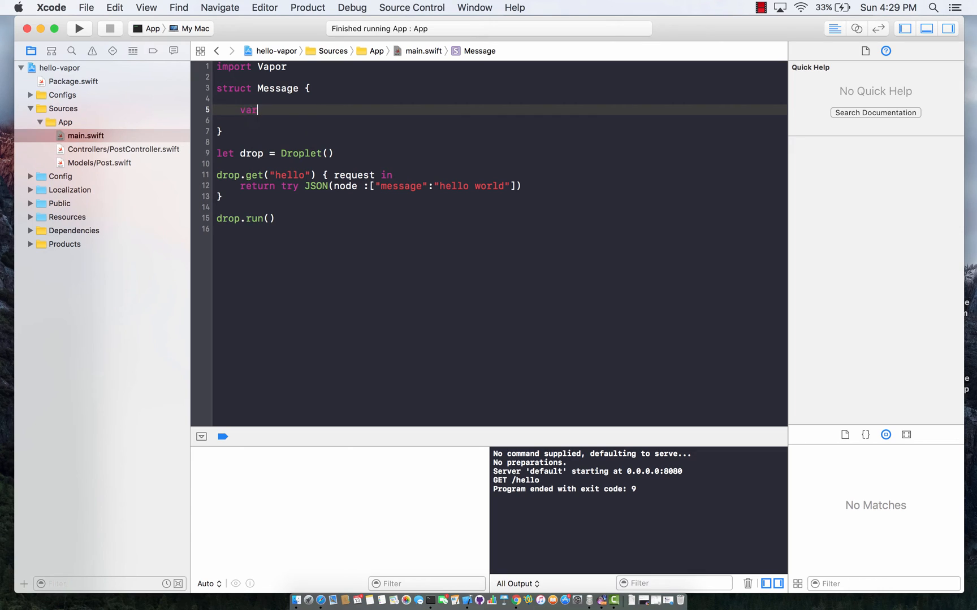
type("ti")
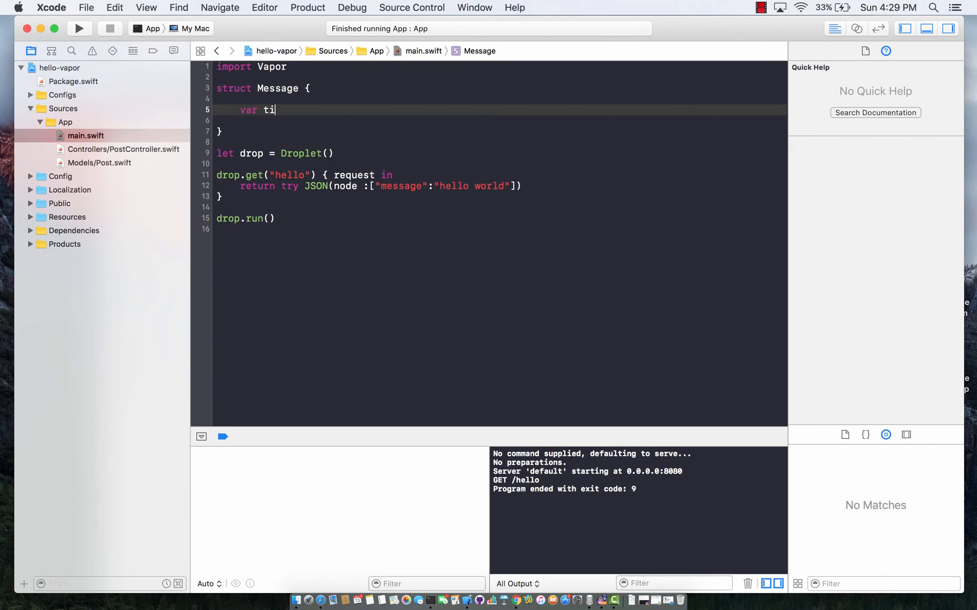
type("ext :St")
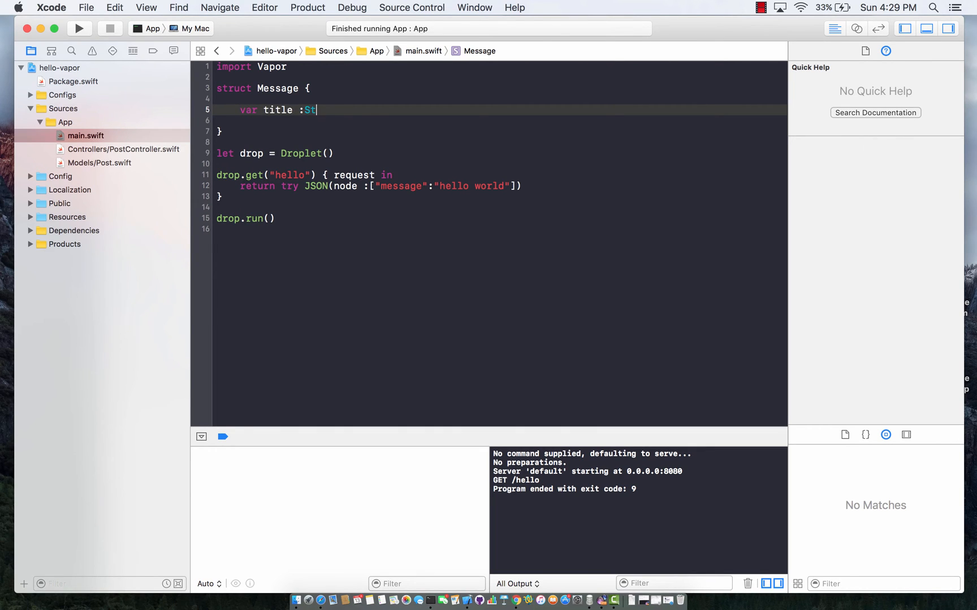
type("ring")
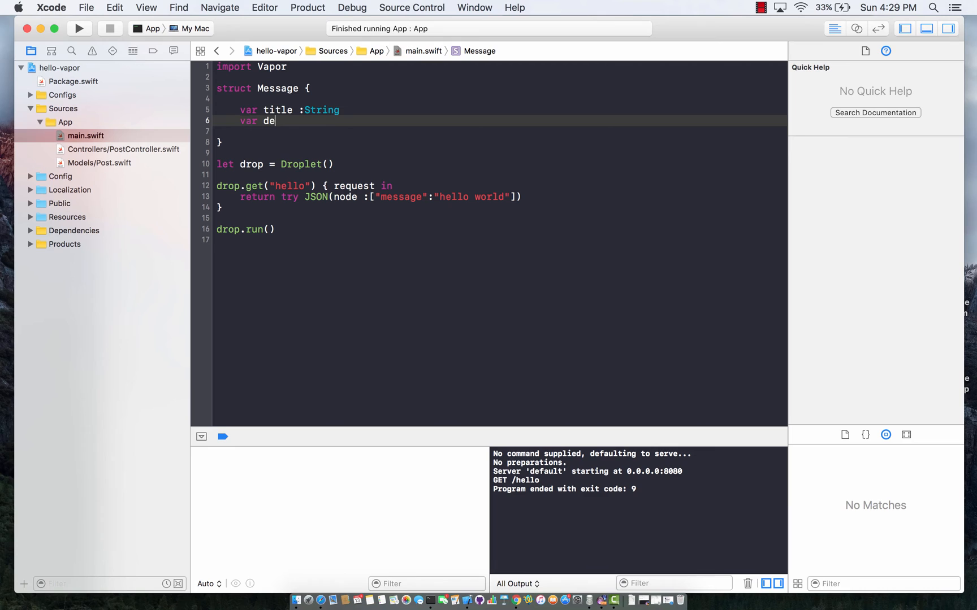
type("scription :S")
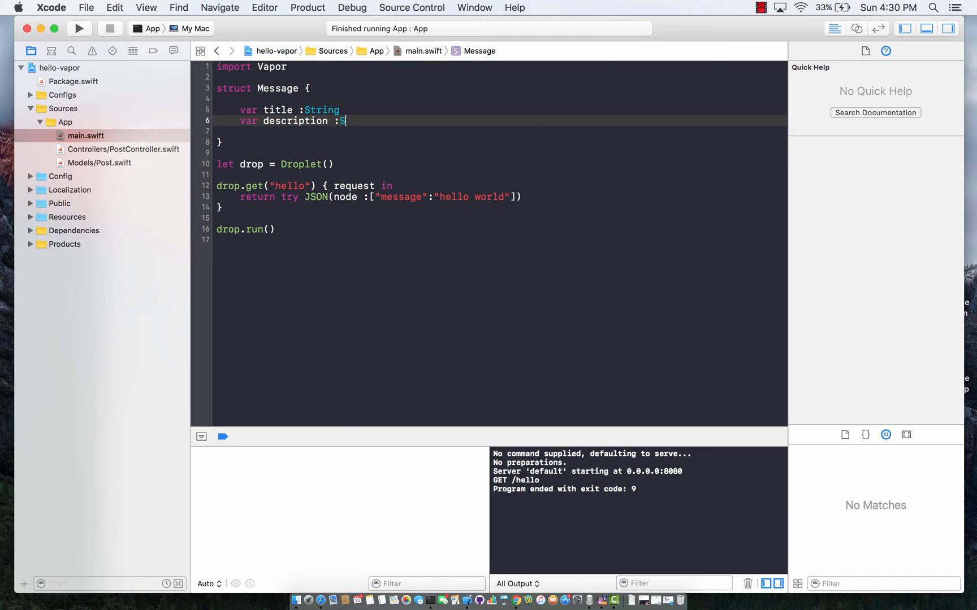
type("tring")
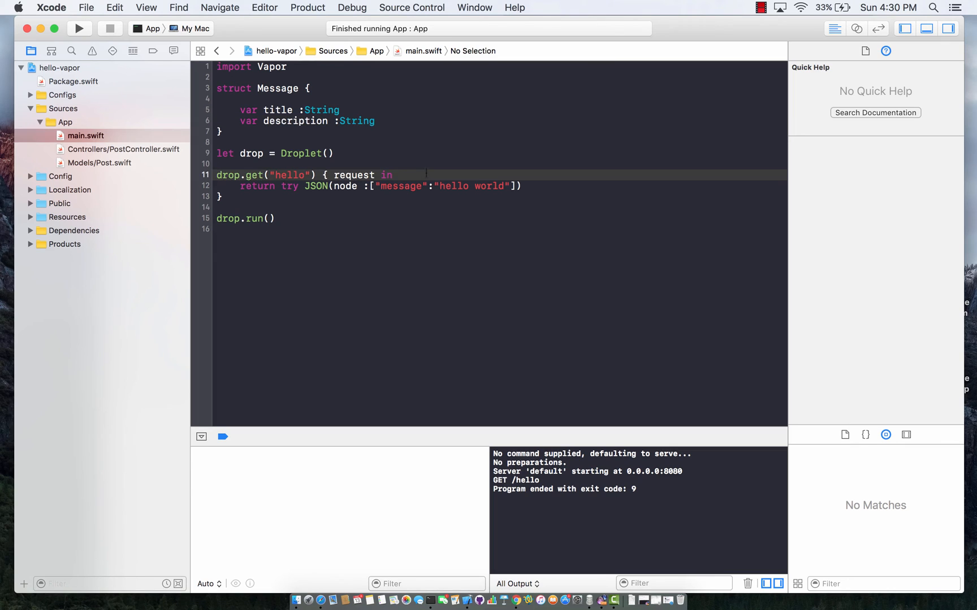
type("let message = Me")
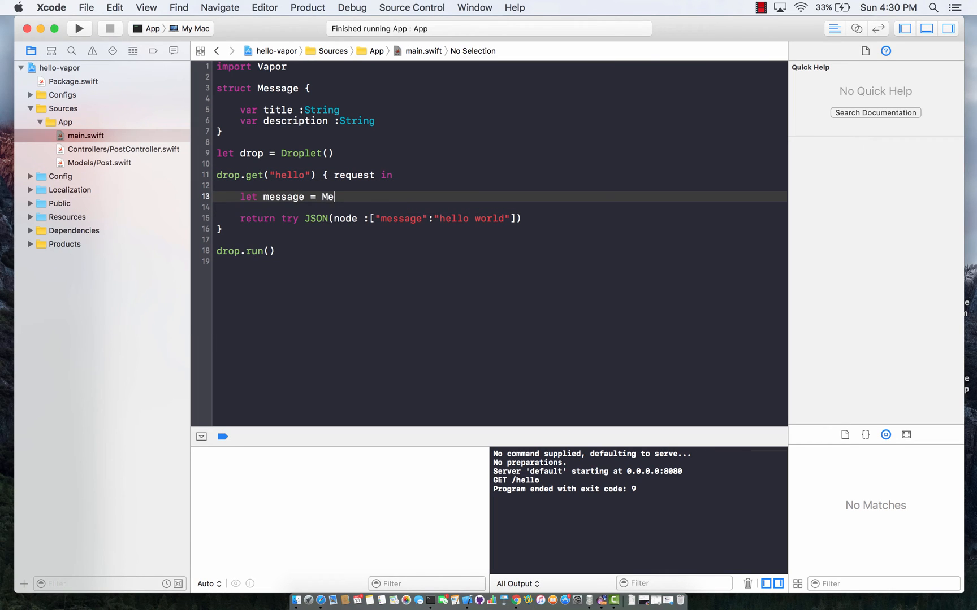
- In the hello route, create a Message titled "Hello World" described "Hello World from Vapor"
type("ssage(title: \"Hello World\", description: \"")
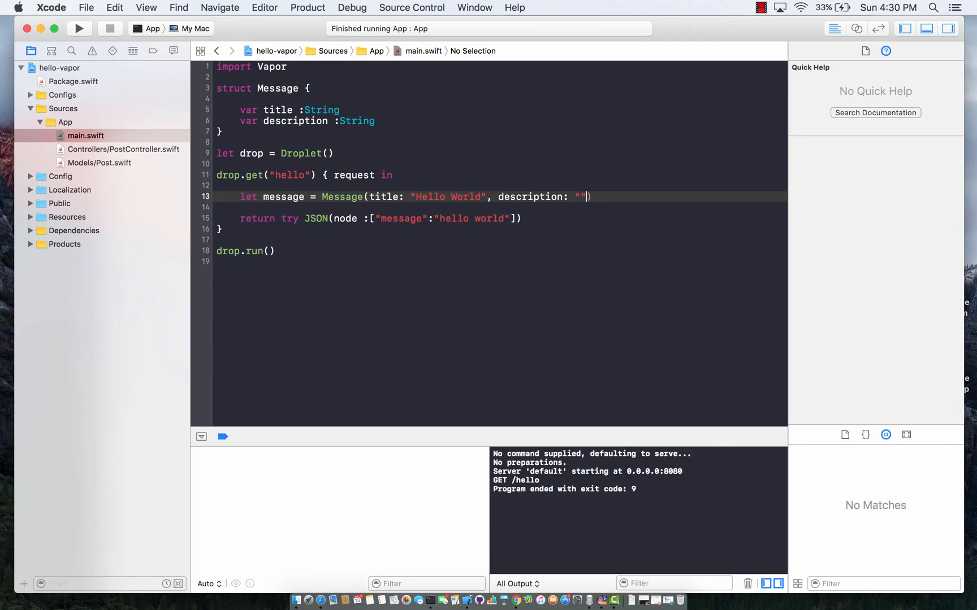
type("Hello")
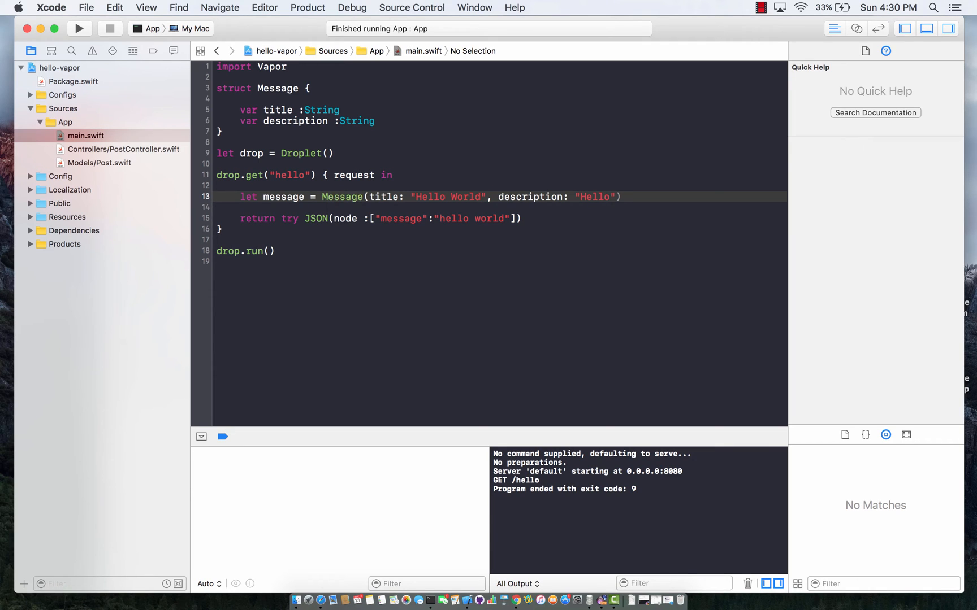
type("World from Vapor")
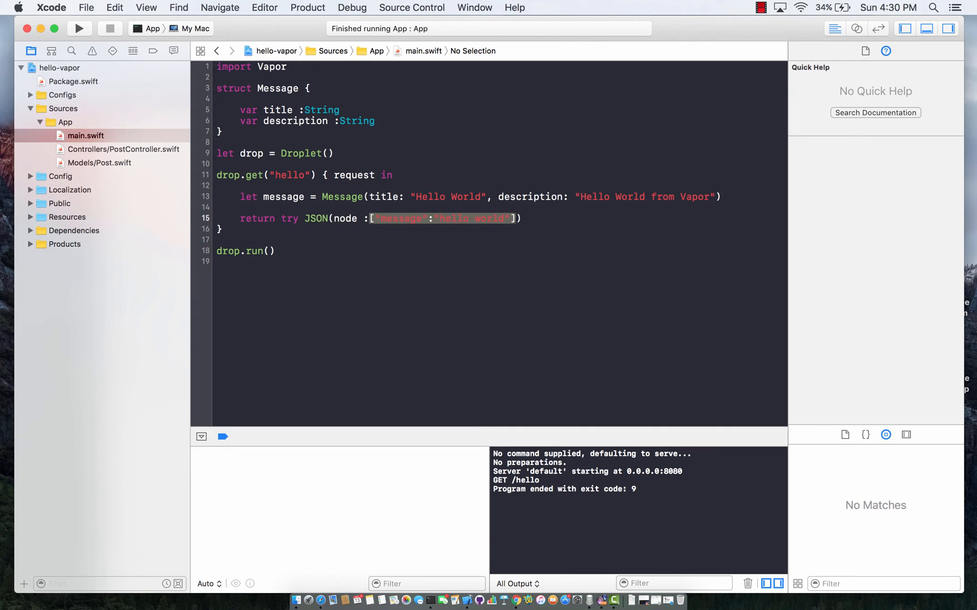
- Replace the dictionary with JSON(node: message), which fails to build with an argument-labels error
key("Delete")
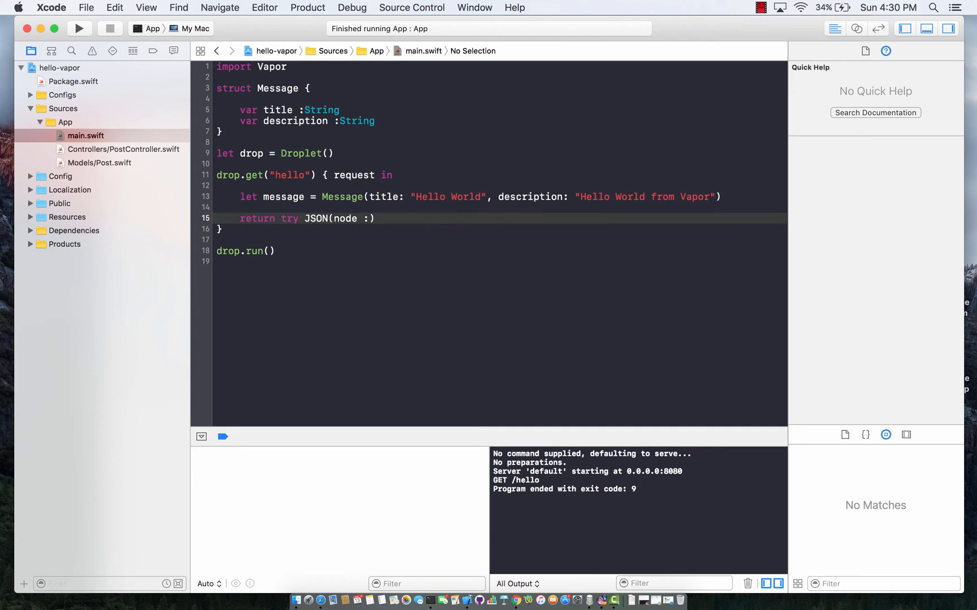
type("message")
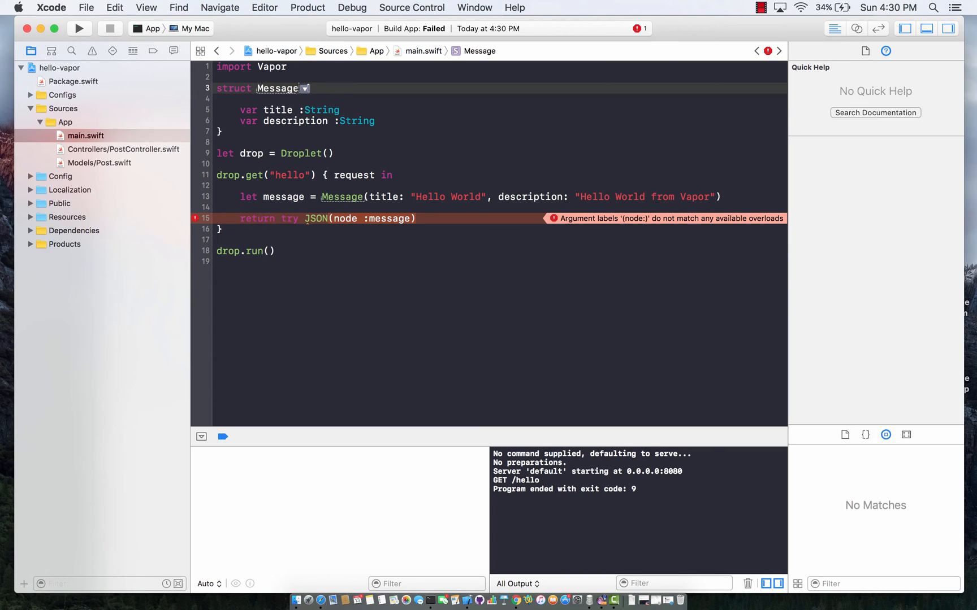
left_click(278, 88)
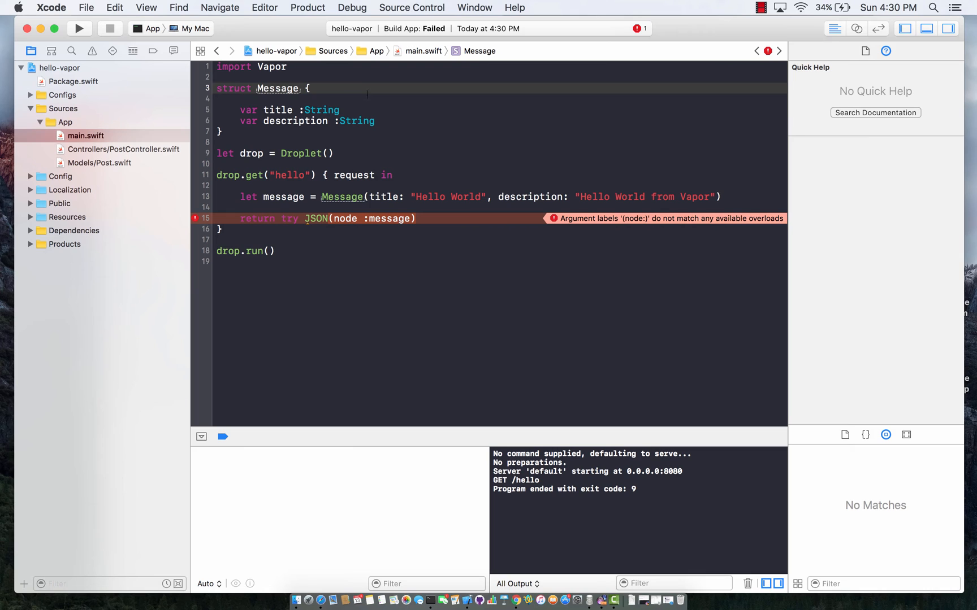
- Make Message NodeRepresentable, with makeNode returning try Node of title and description
type(": NodeRepresentable")
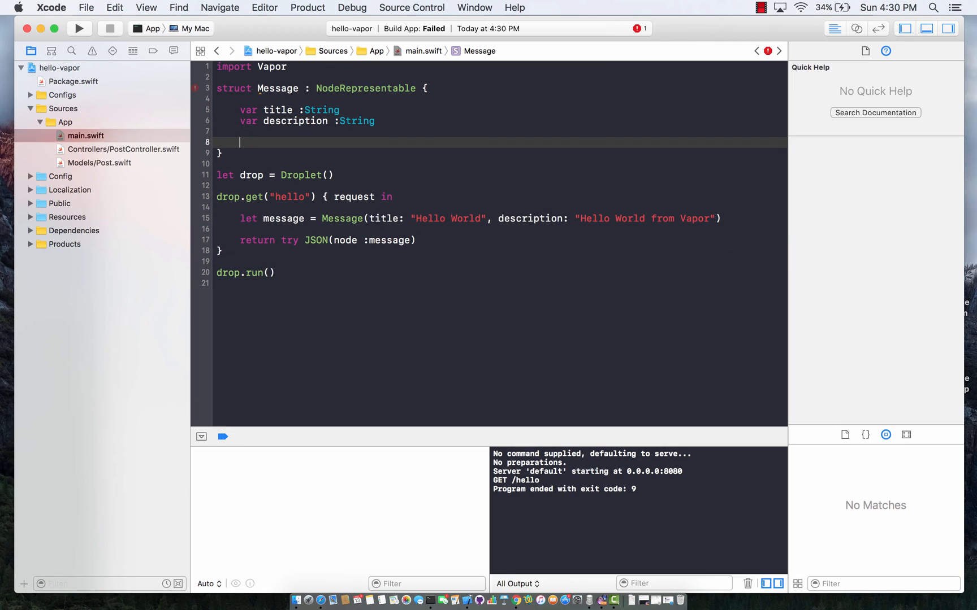
type("makeNode(context: Context) throws -> Node {")
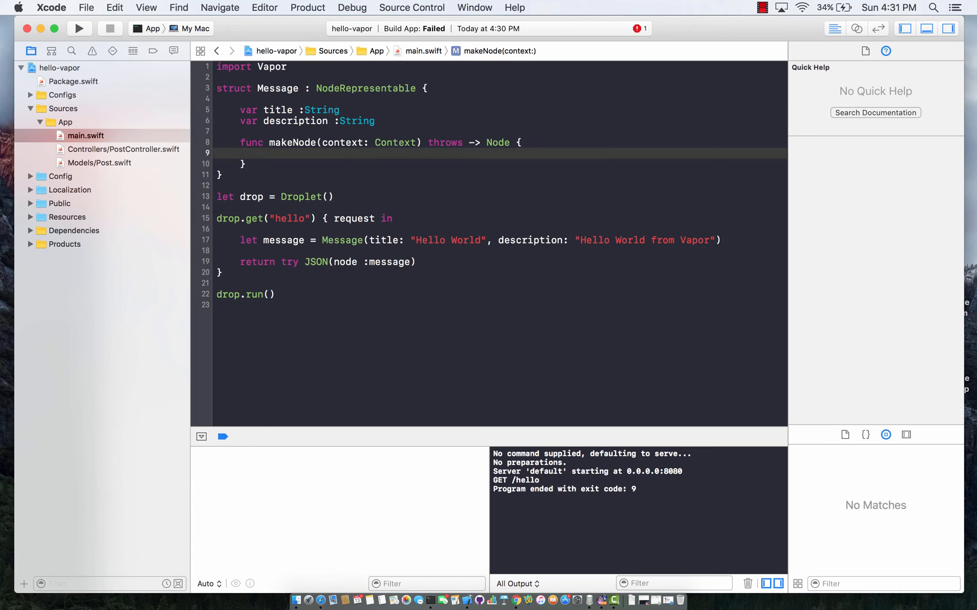
type("return")
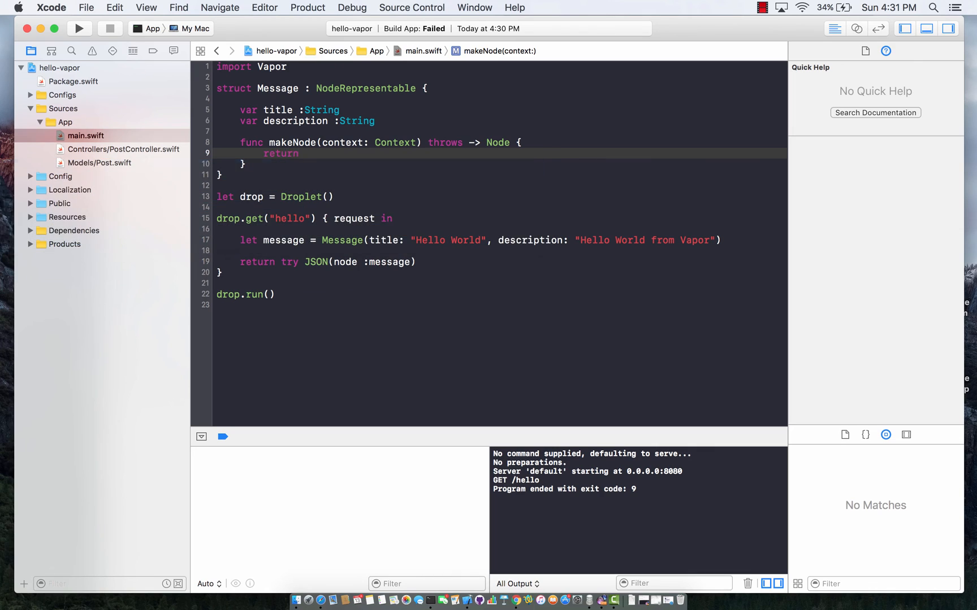
type("Node")
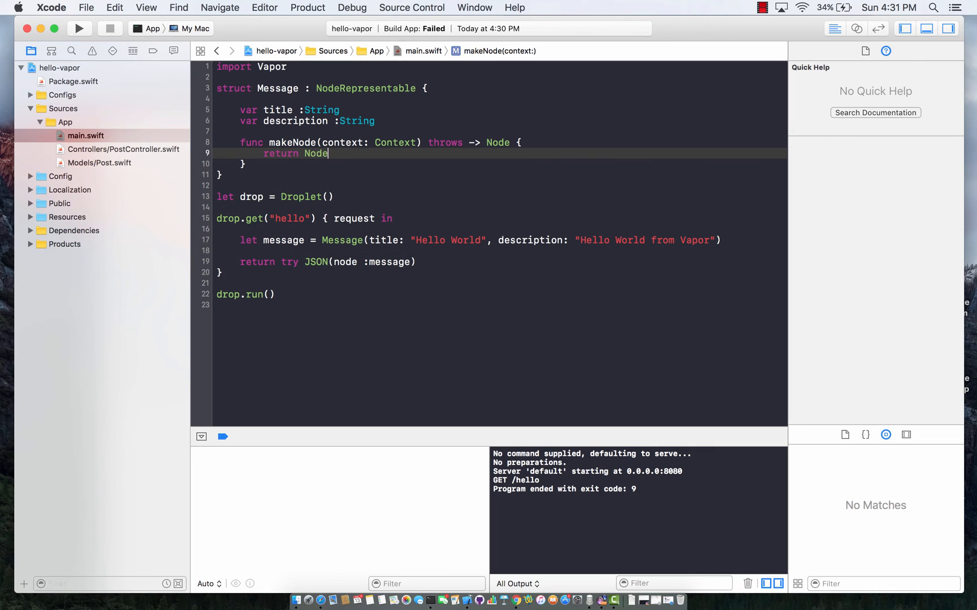
type("(node: [])")
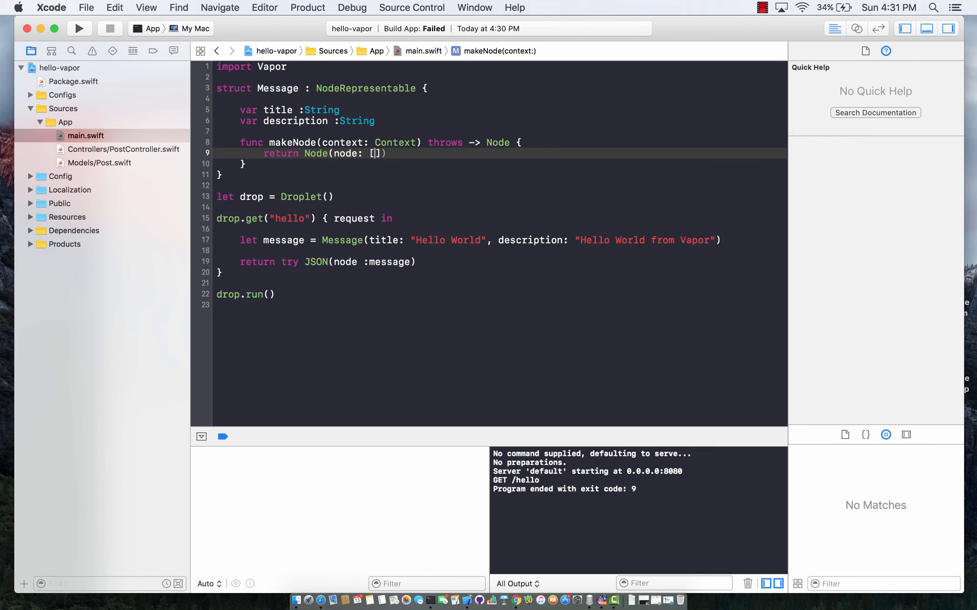
type("\"title\"")
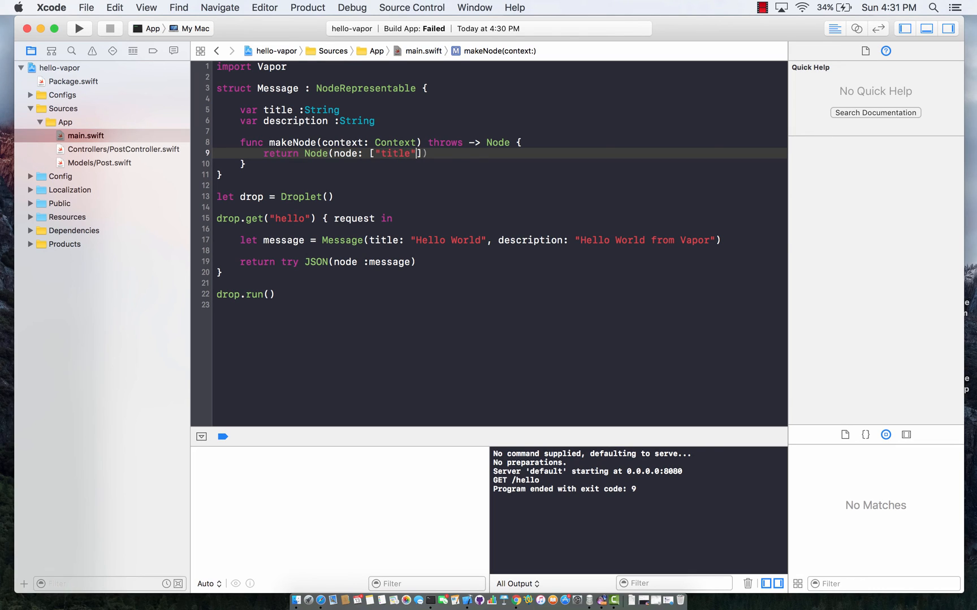
type(":se")
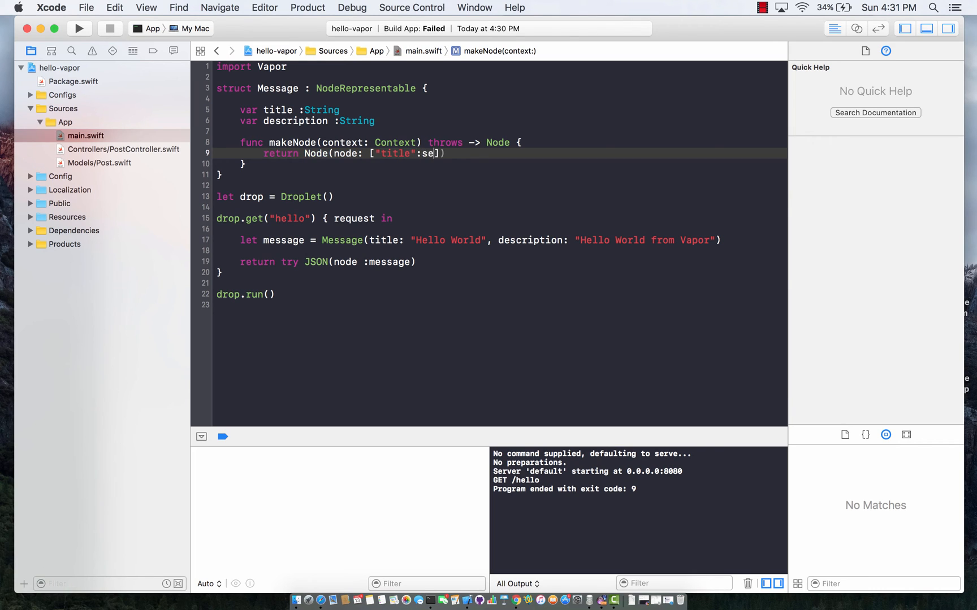
type("lf.title,\"")
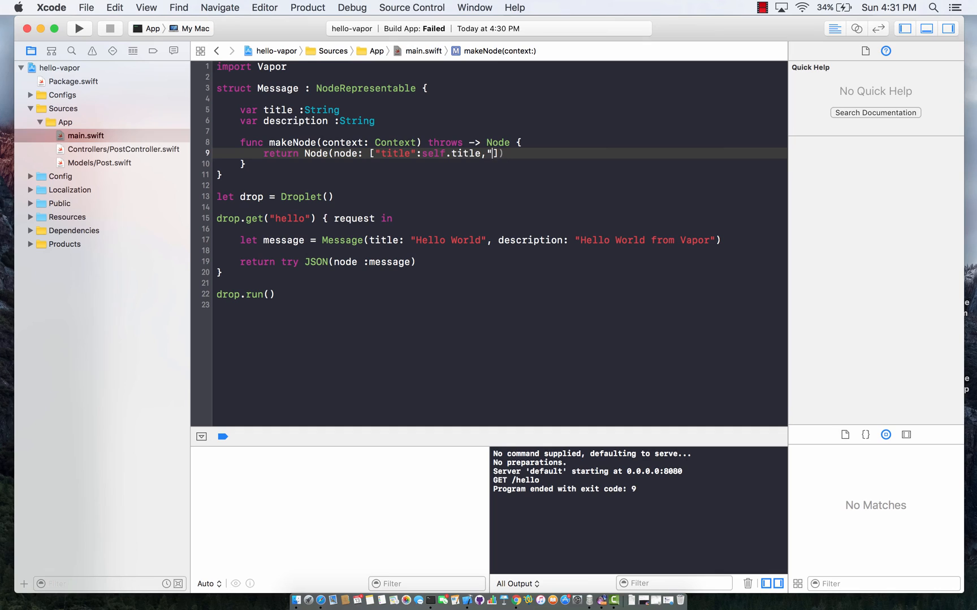
type("description\":self.de")
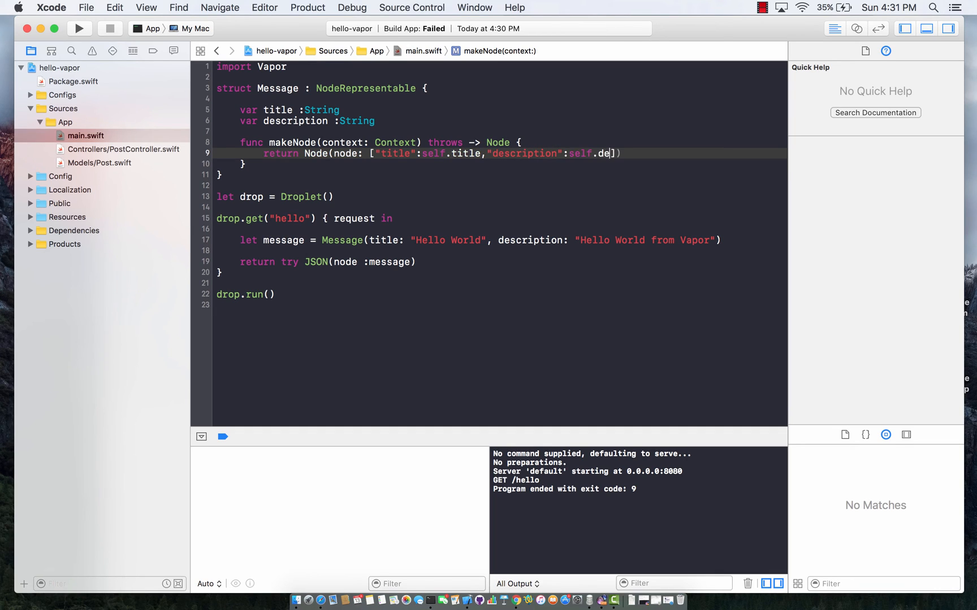
type("scription")
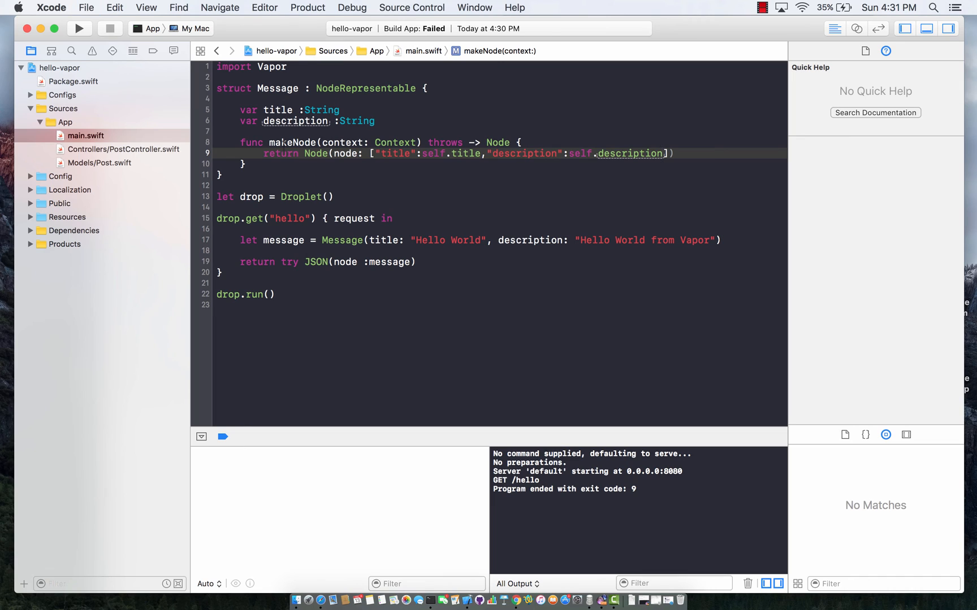
type("ty")
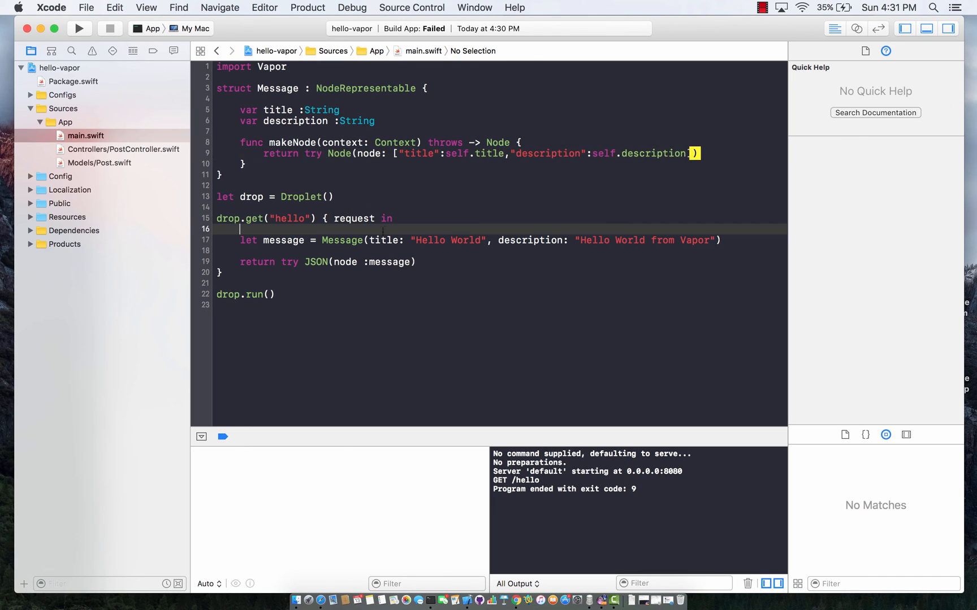
- Rebuild and run the updated server, glance at Chrome, then return to Xcode
left_click(79, 29)
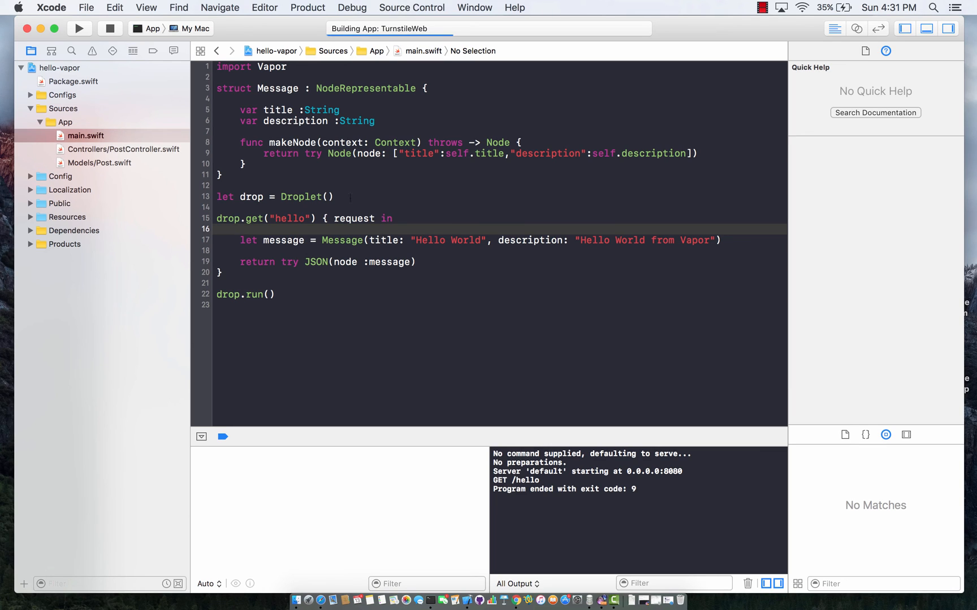
left_click(79, 28)
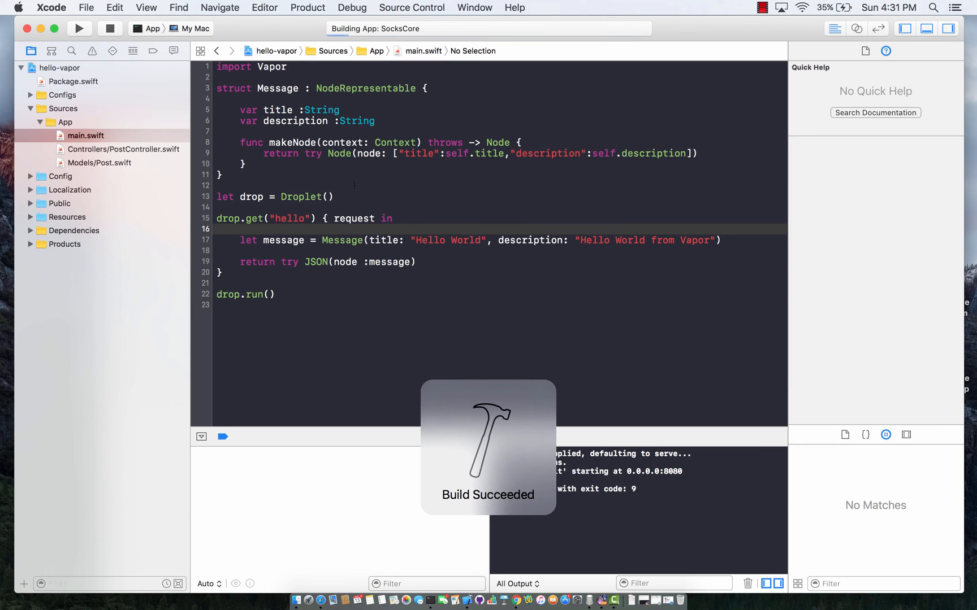
left_click(78, 28)
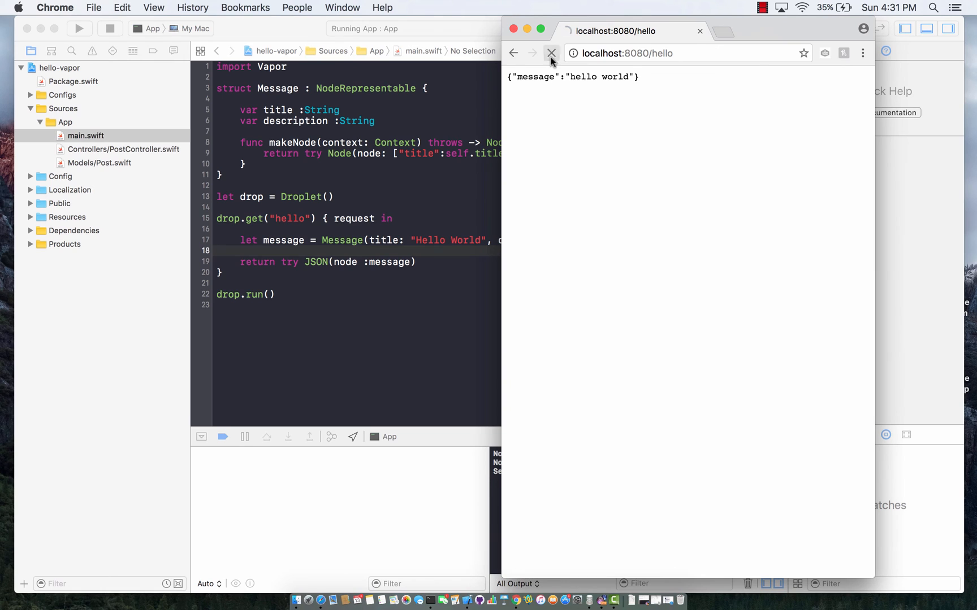
left_click(551, 54)
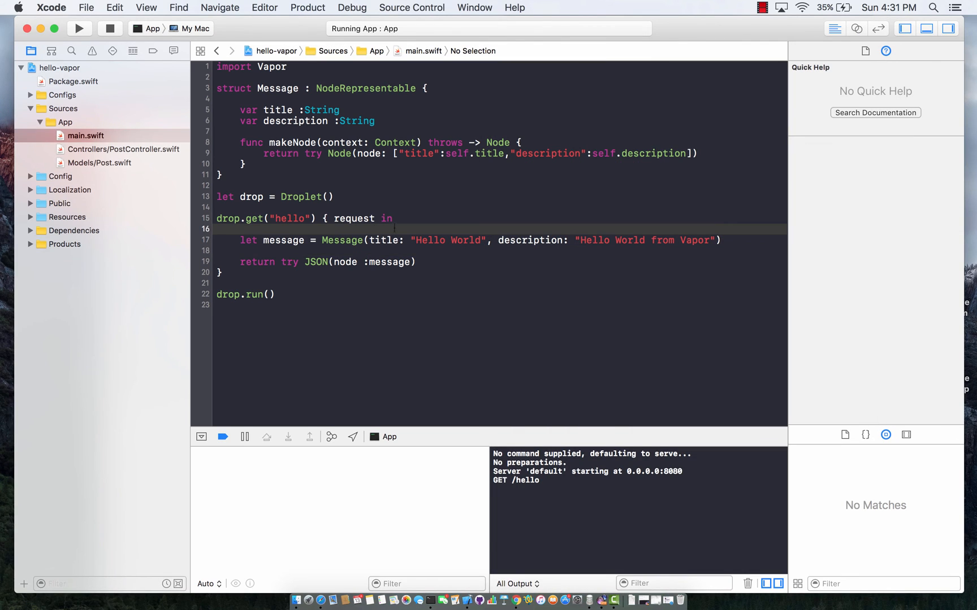
- Add anotherMessage 'Bye World' / 'Bye Bye from Vapor', return JSON of both, and rerun
type("let anotherMe")
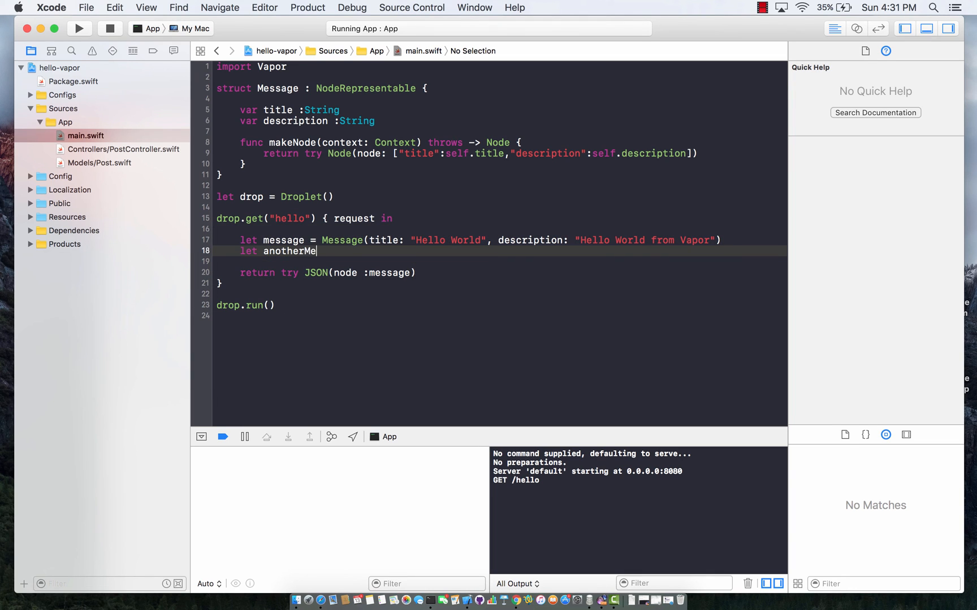
type("ssage = Message(title: \"Bye World\", description: \"")
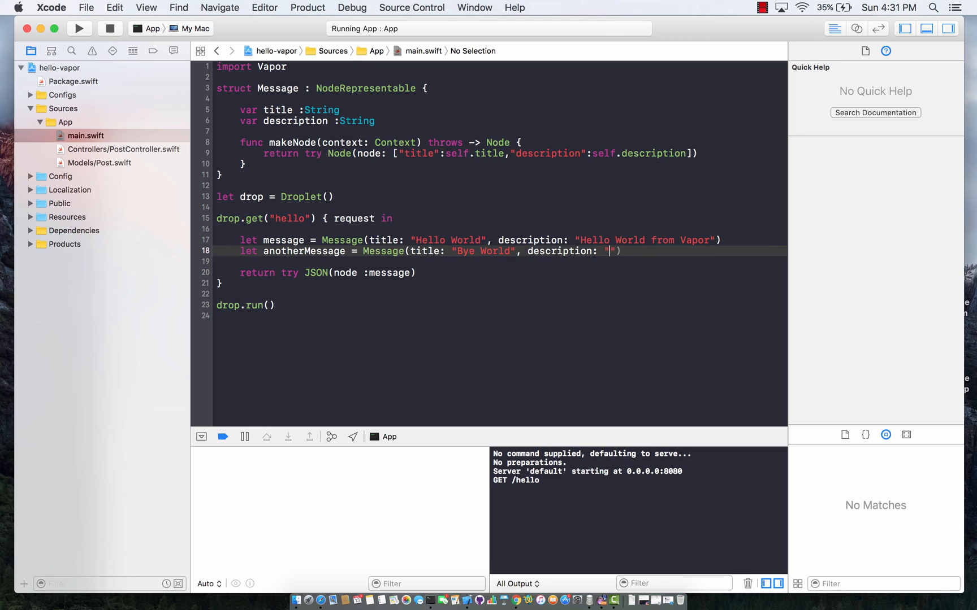
type("Bye Bye")
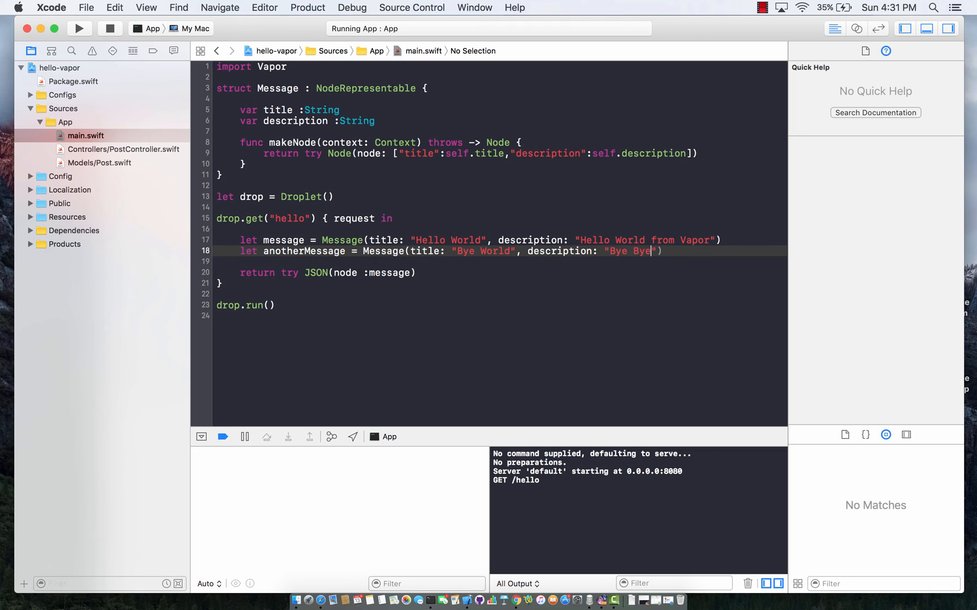
type("from Vapor")
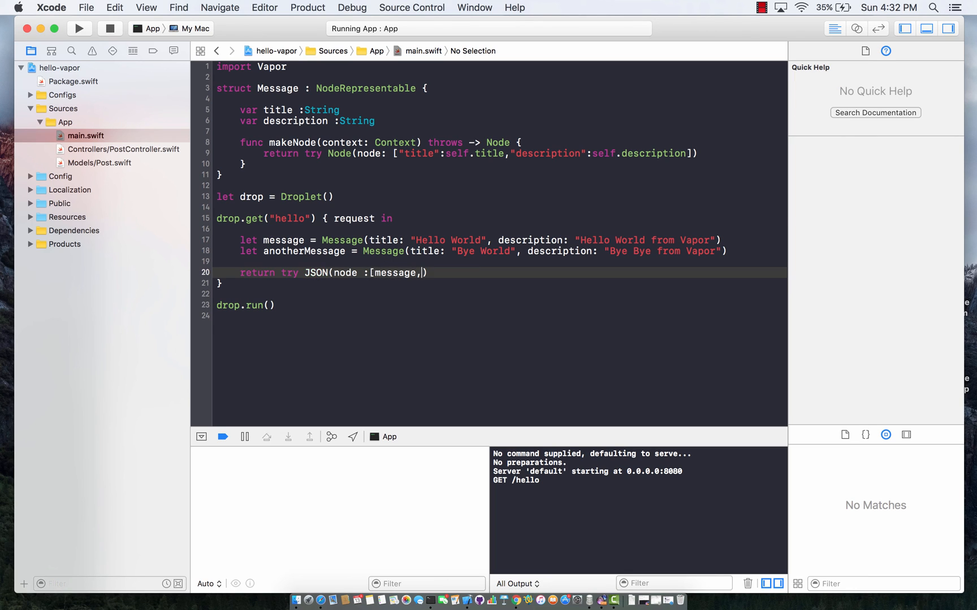
type("anotherMessage]")
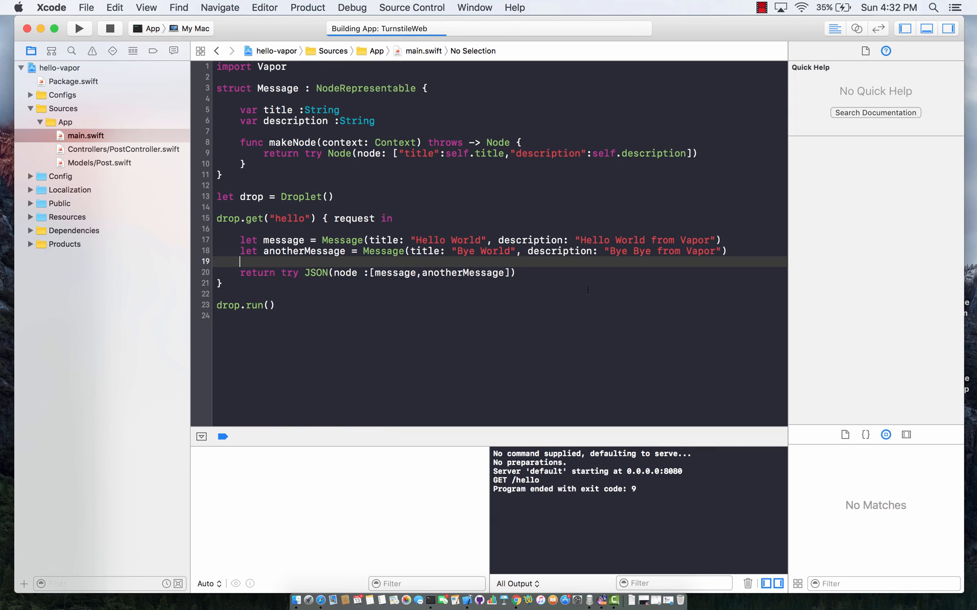
left_click(79, 28)
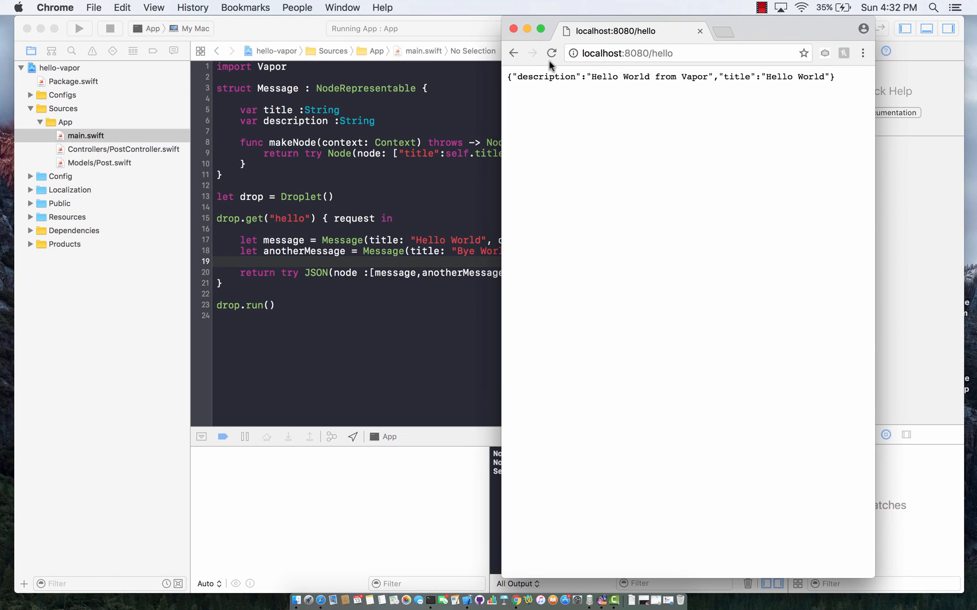
- Reload localhost:8080/hello in Chrome to see the JSON response
left_click(551, 53)
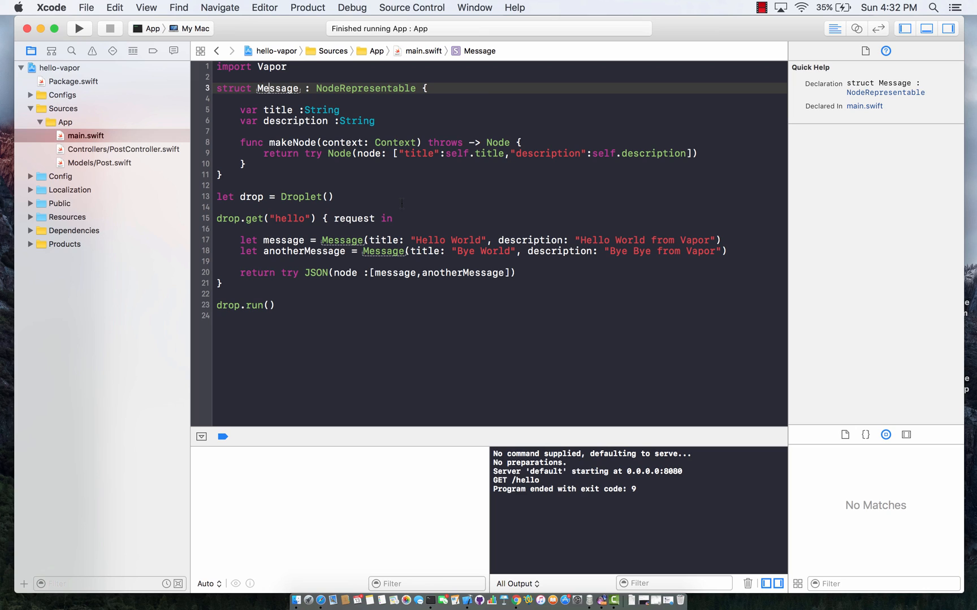
left_click(392, 219)
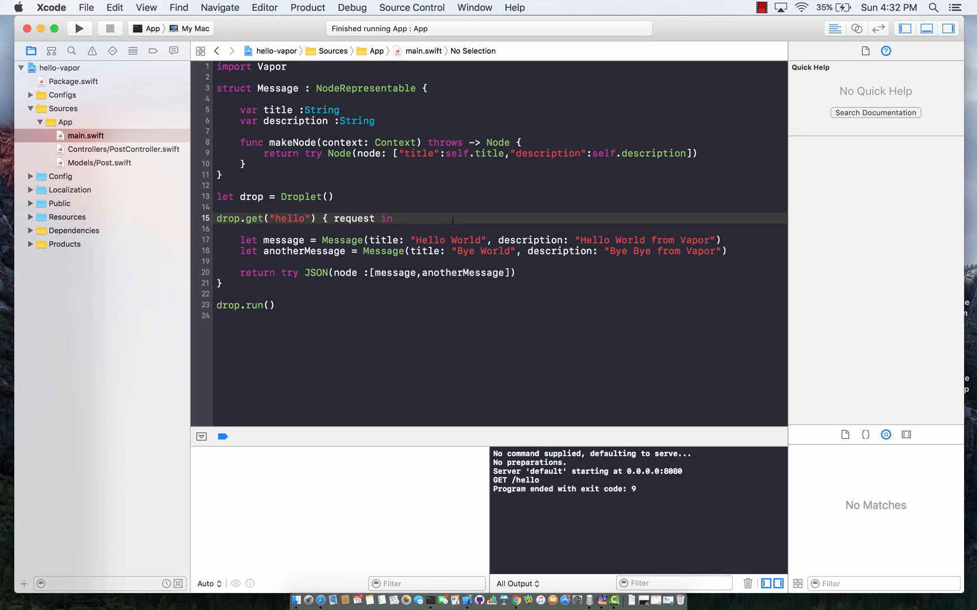
left_click(393, 219)
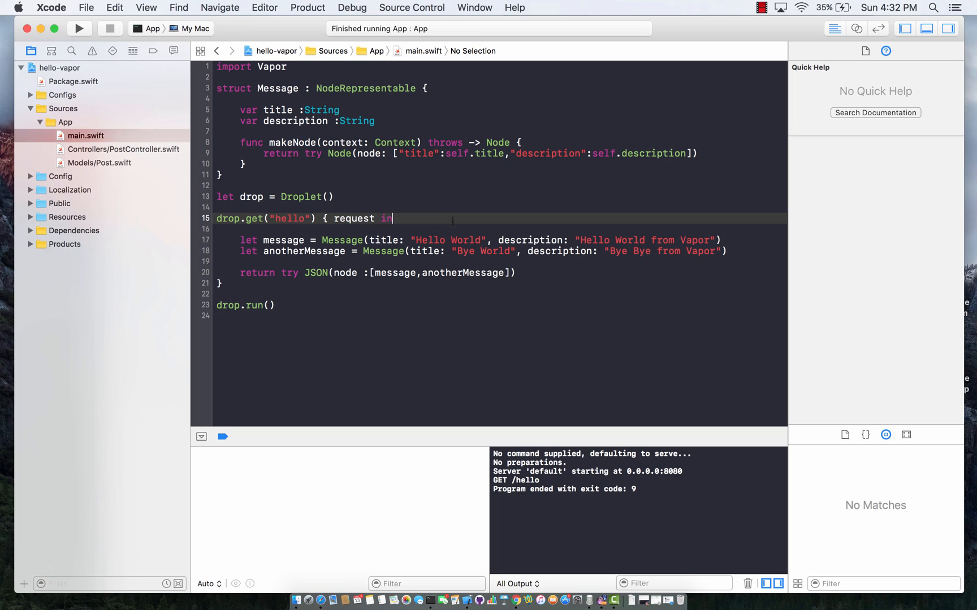